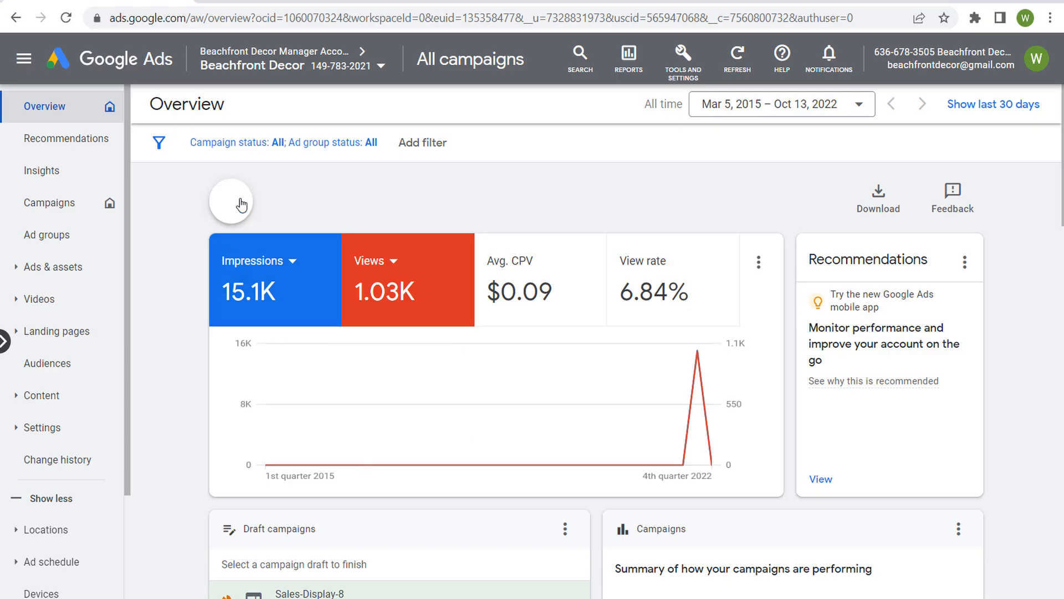
Create a new Sales campaign of type Display, starting fresh rather than from a draft.
left_click(230, 202)
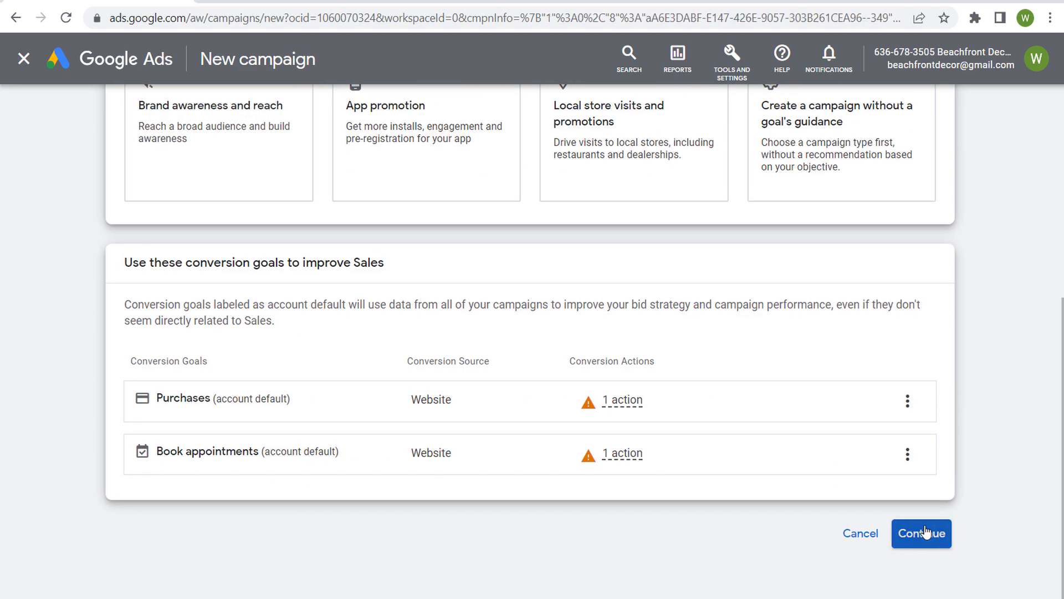
left_click(922, 532)
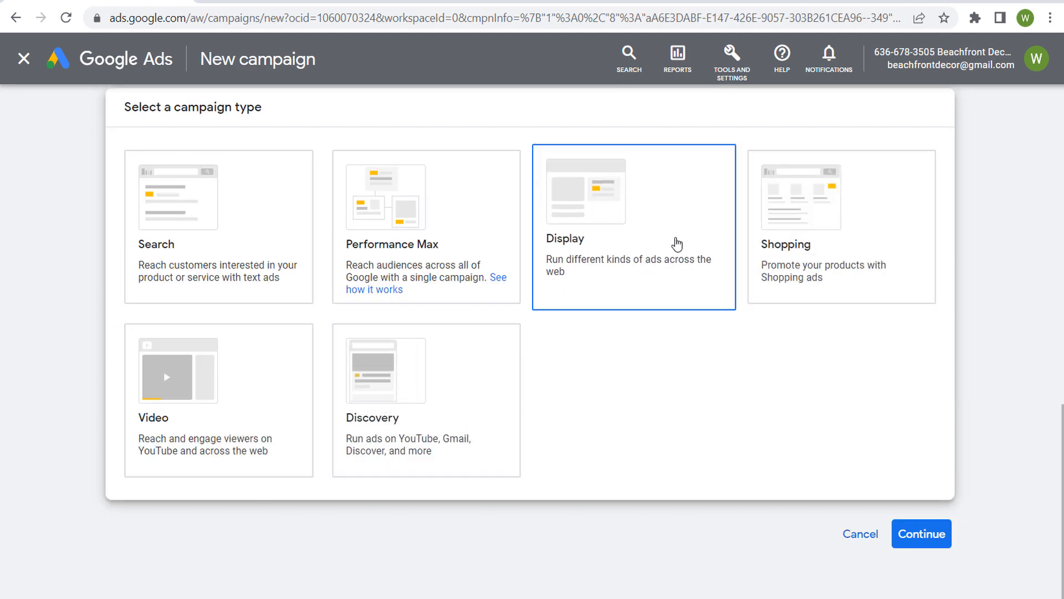
left_click(921, 533)
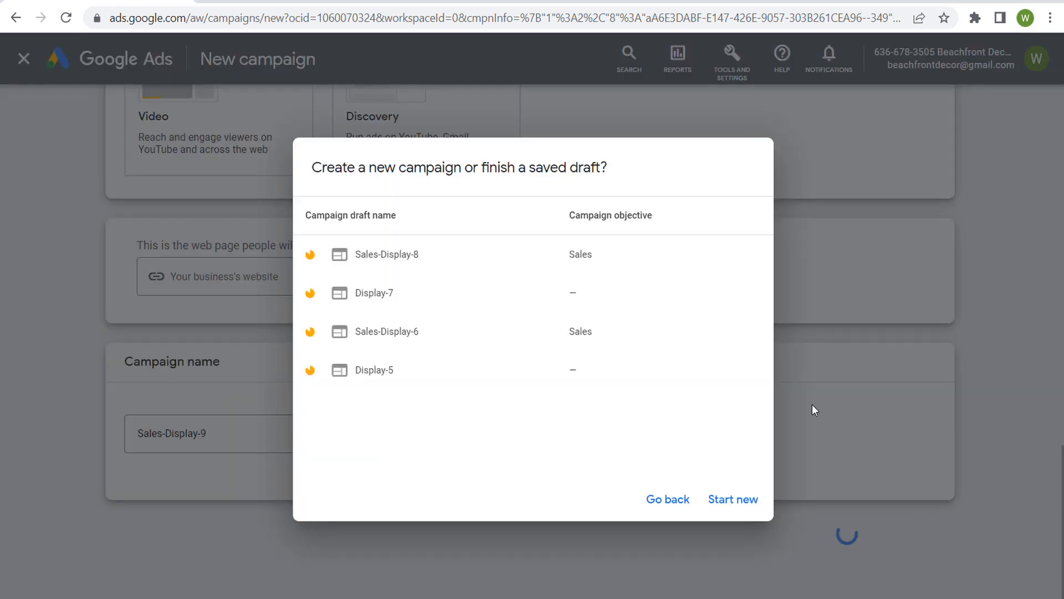
left_click(733, 499)
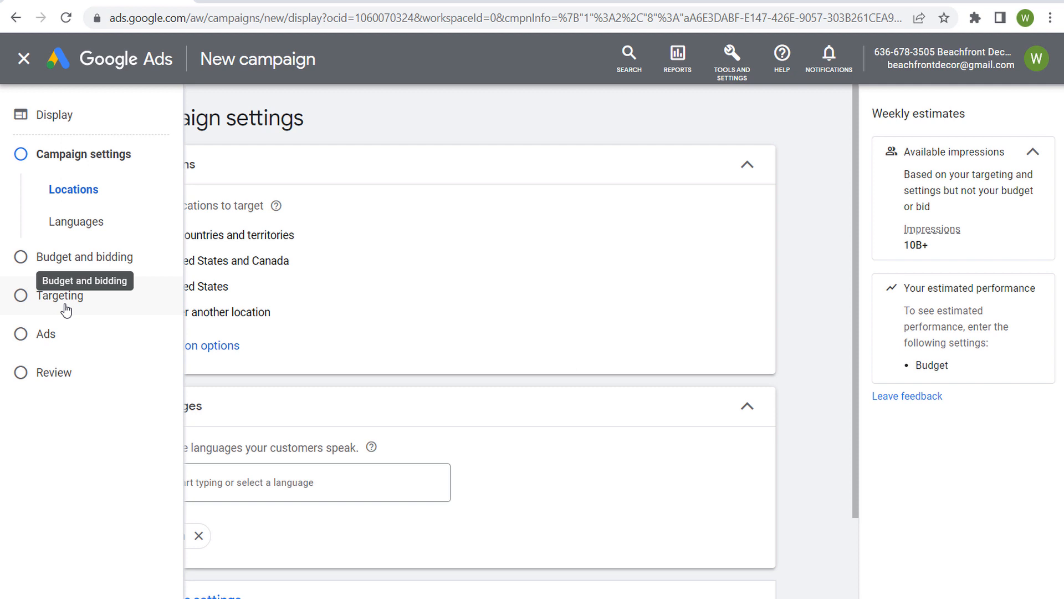
Add Audience Segments targeting on the Targeting step and browse its segment categories.
left_click(59, 295)
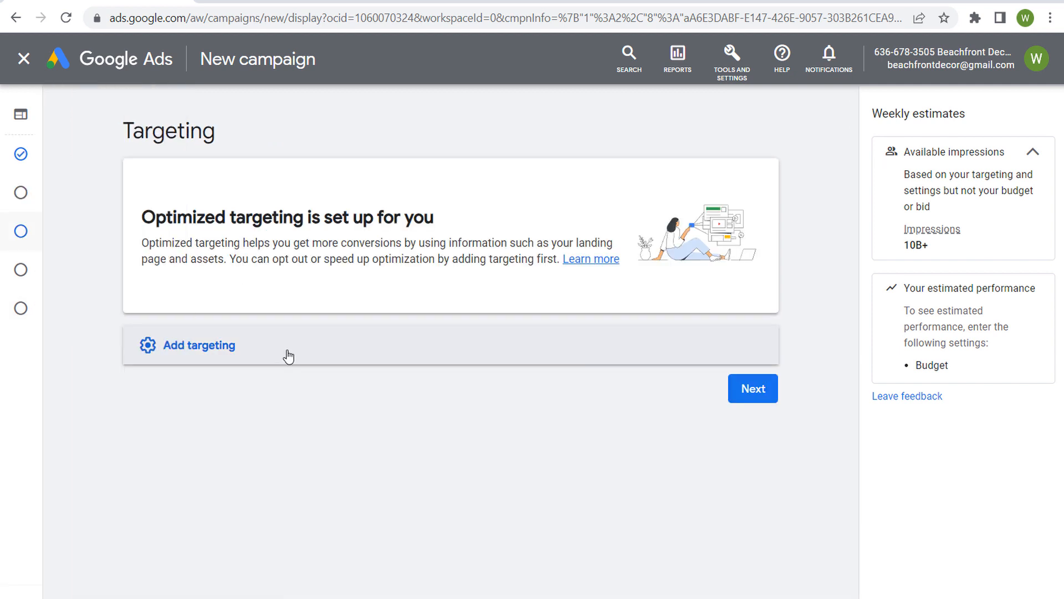
left_click(196, 345)
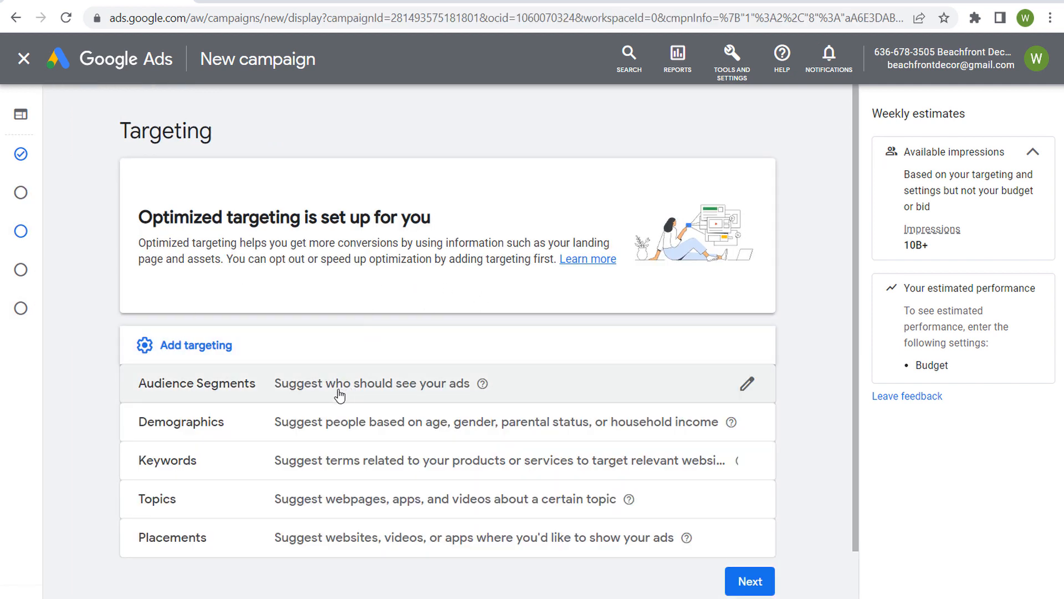
left_click(745, 383)
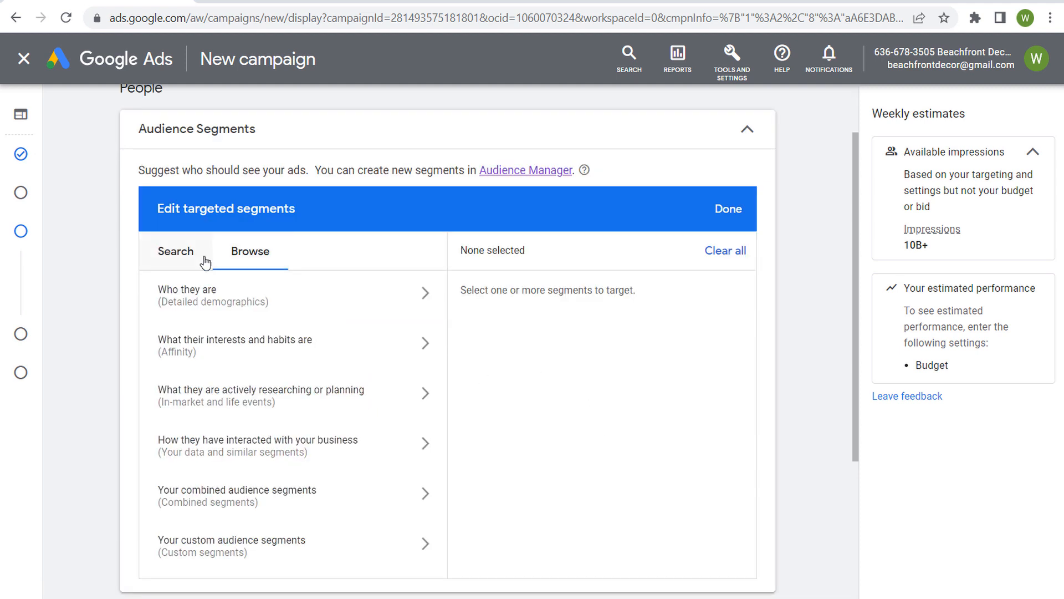
left_click(250, 251)
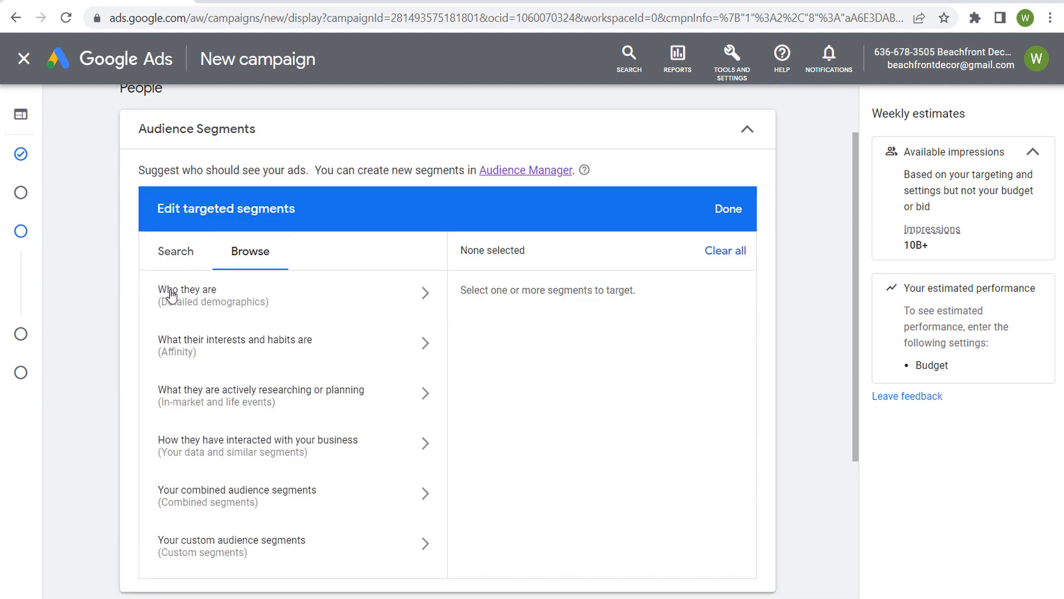
mouse_move(311, 307)
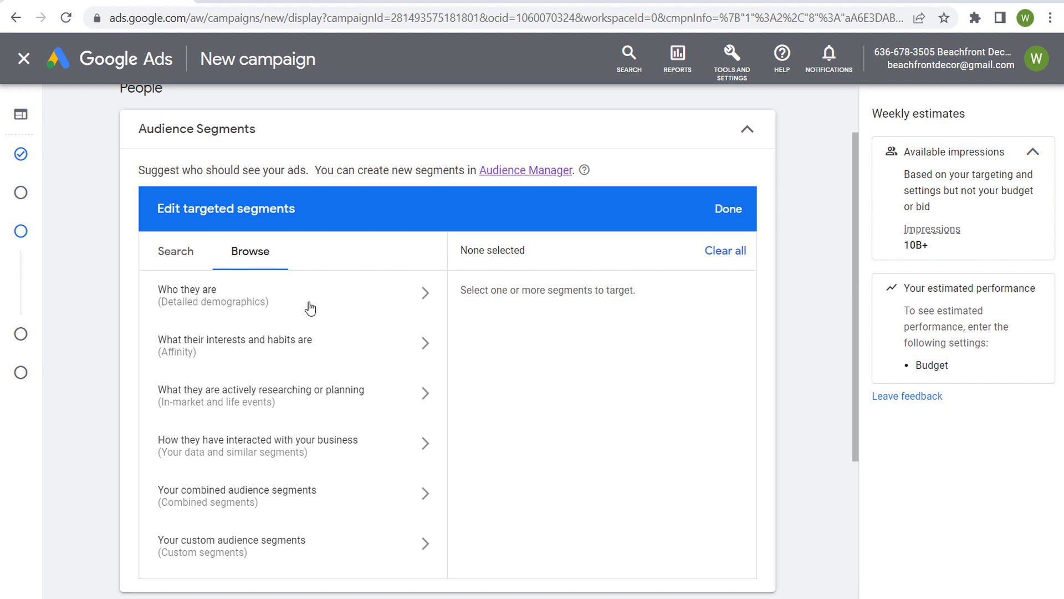
mouse_move(294, 317)
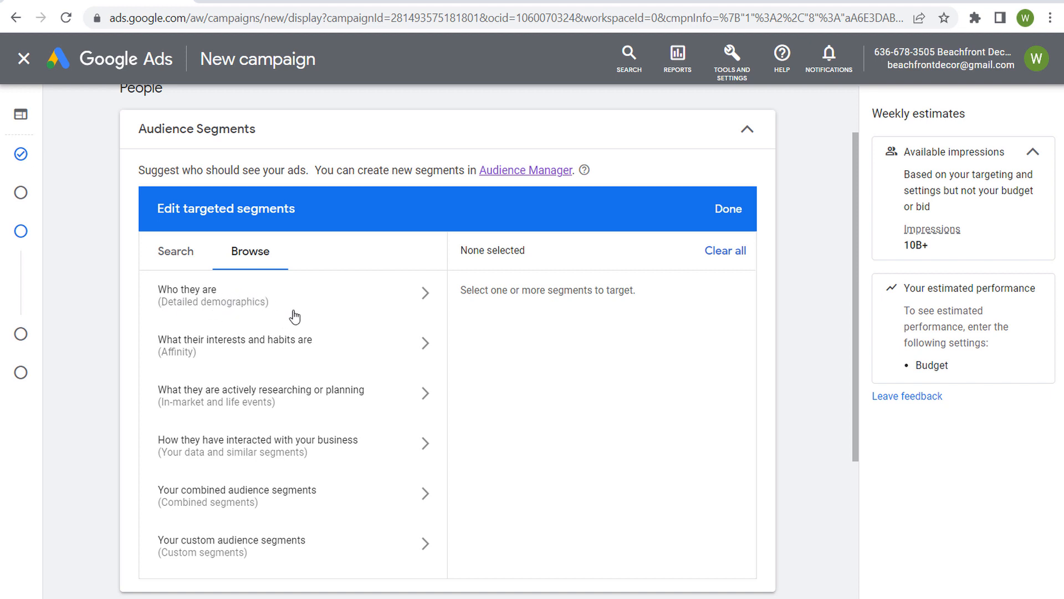
mouse_move(518, 308)
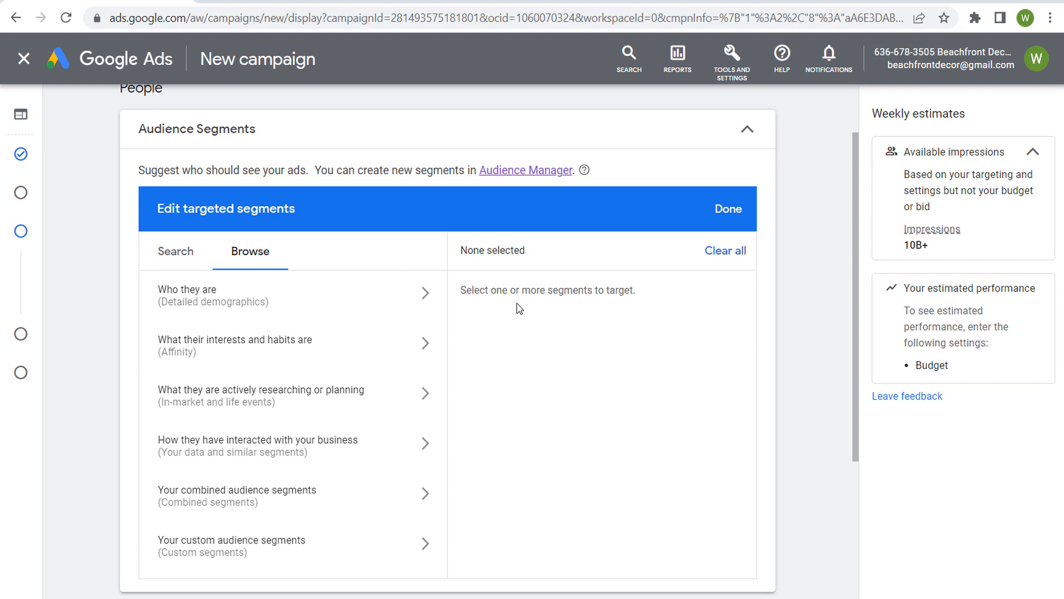
mouse_move(589, 320)
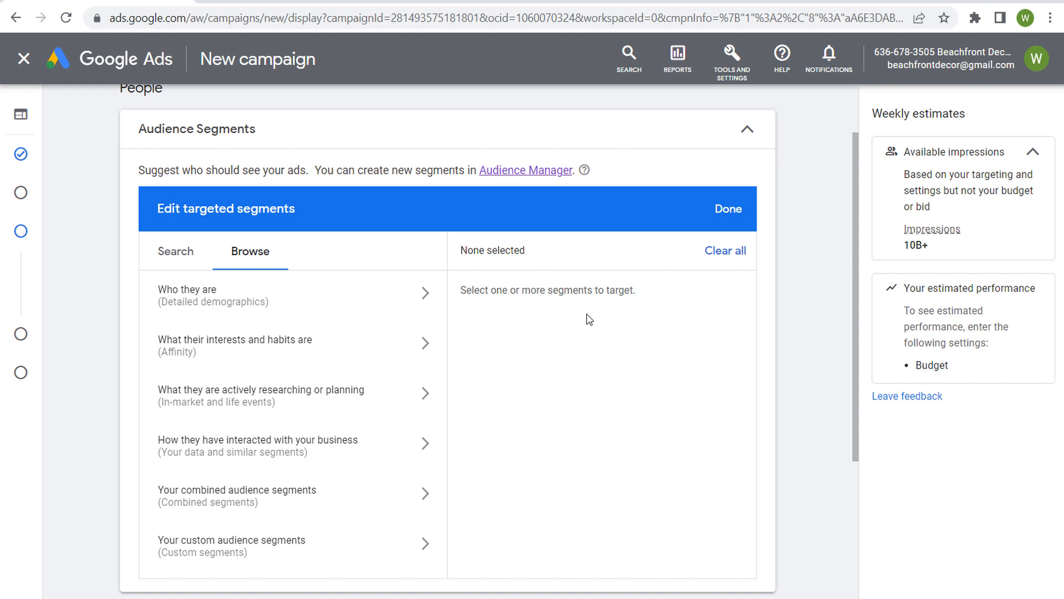
mouse_move(310, 303)
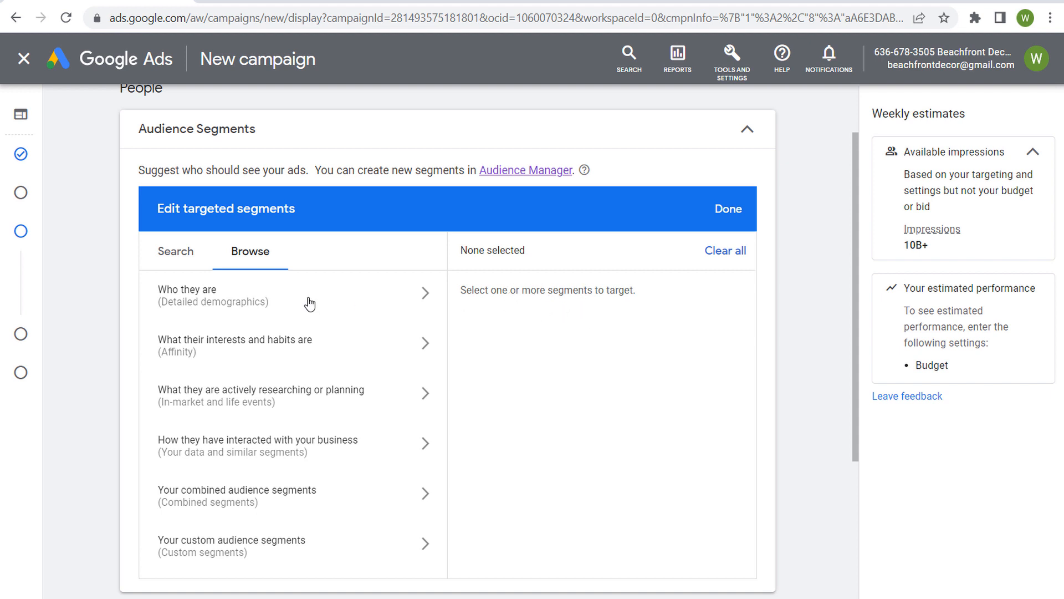
mouse_move(364, 303)
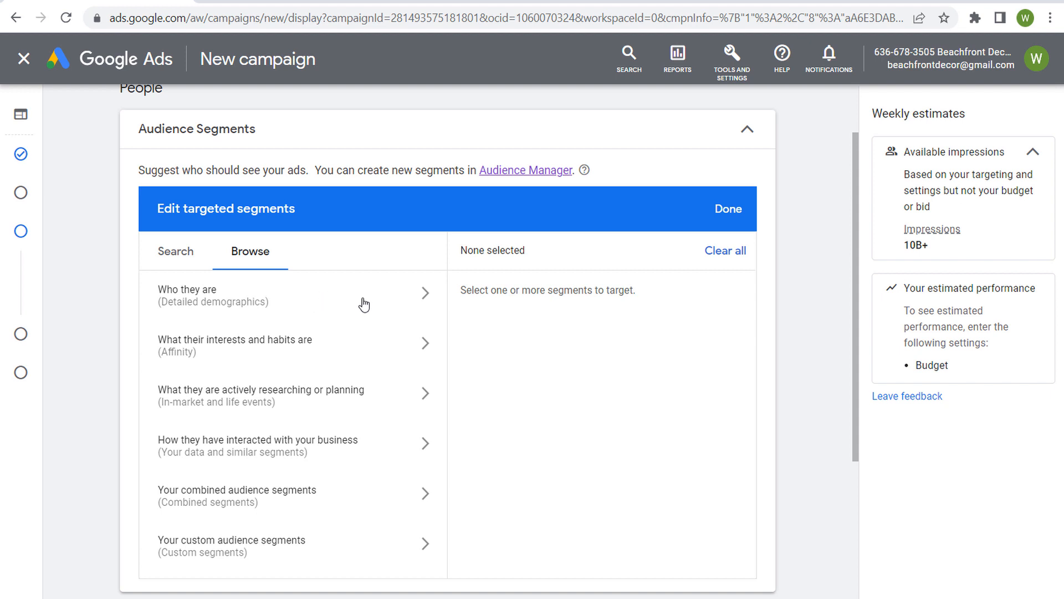
Explore the Education, Marital and Parental Status demographics, then view combined audience segments (none exist).
left_click(292, 295)
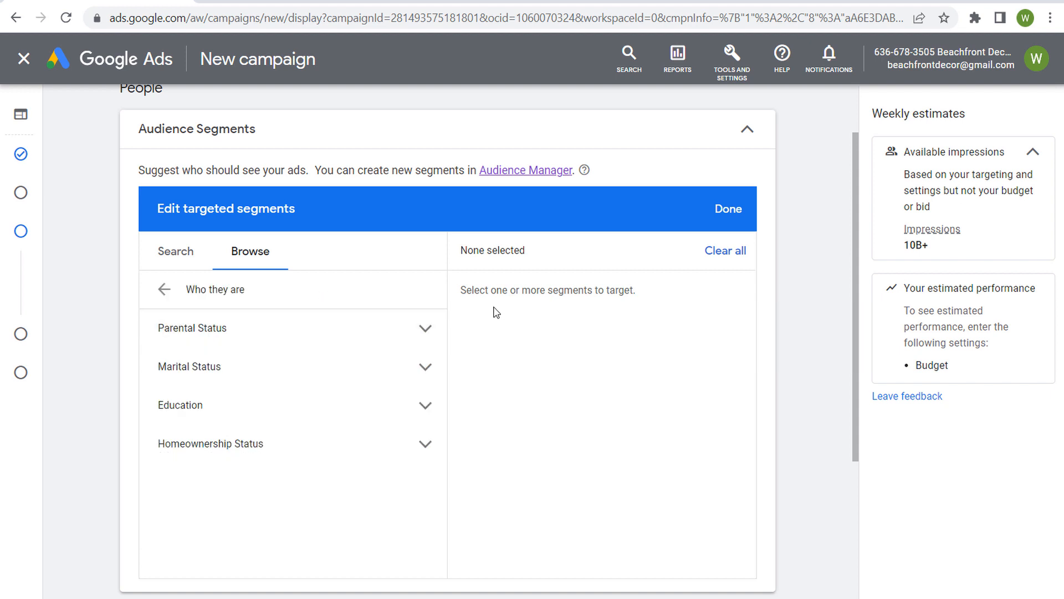
mouse_move(267, 443)
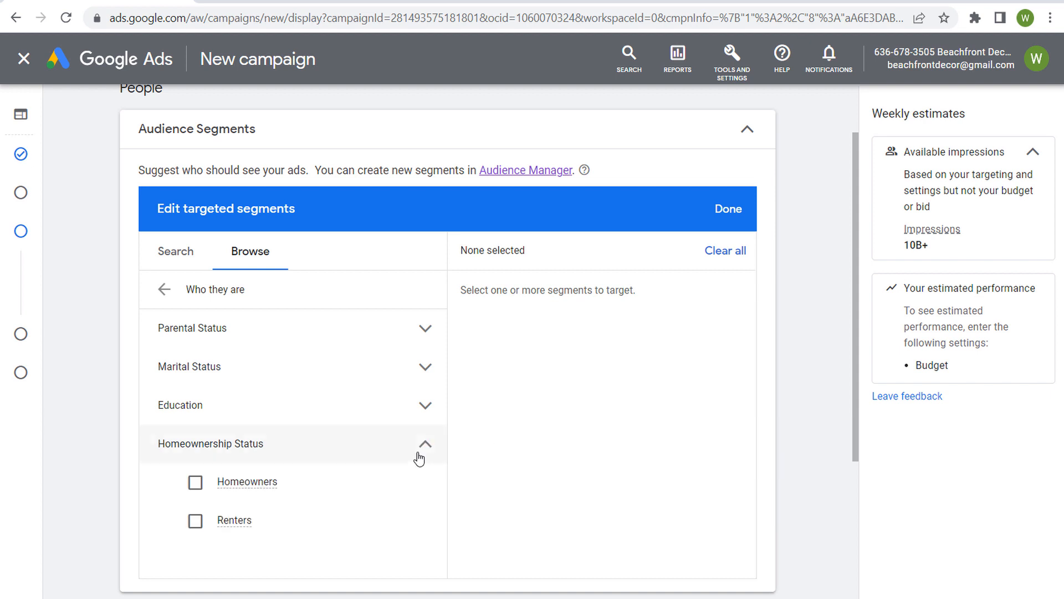
left_click(426, 444)
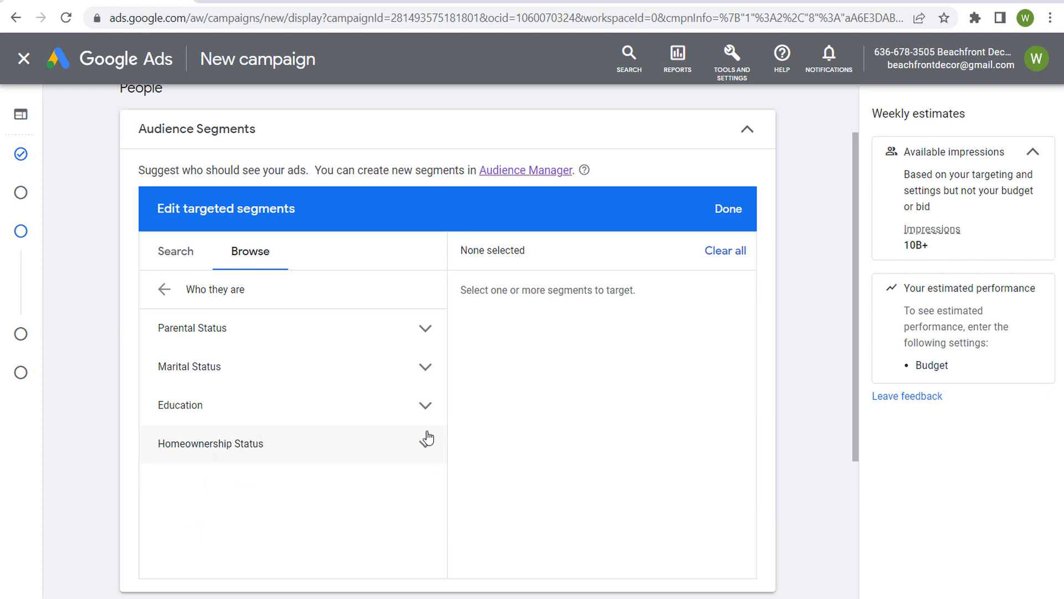
left_click(425, 405)
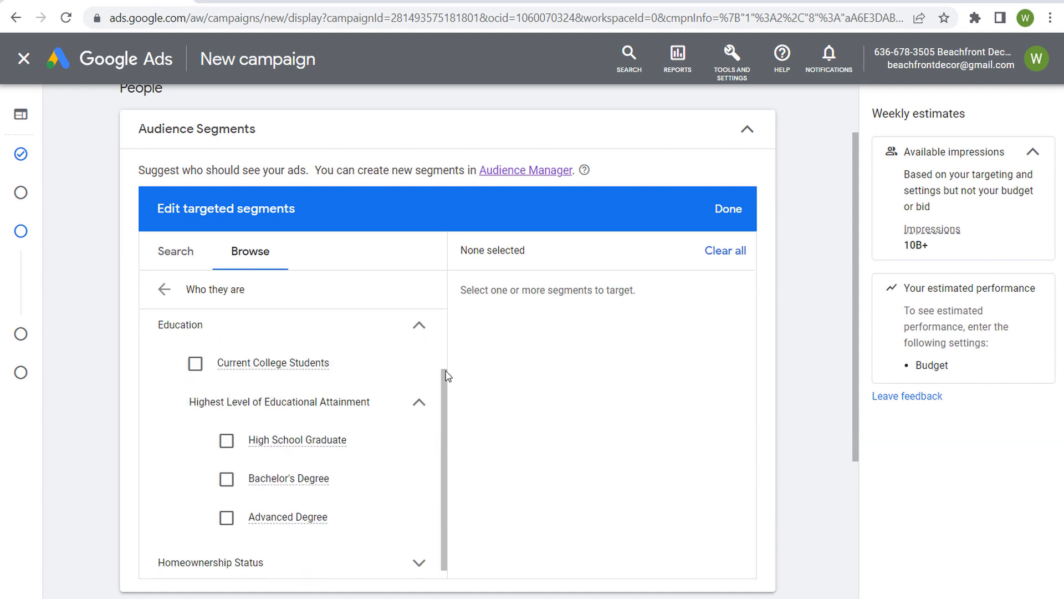
mouse_move(369, 437)
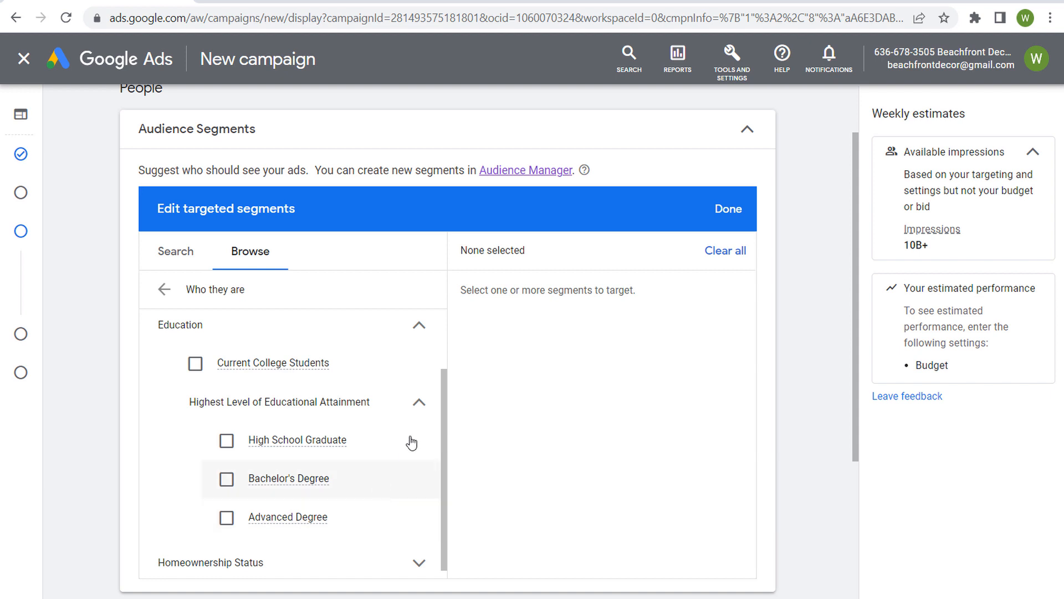
left_click(420, 324)
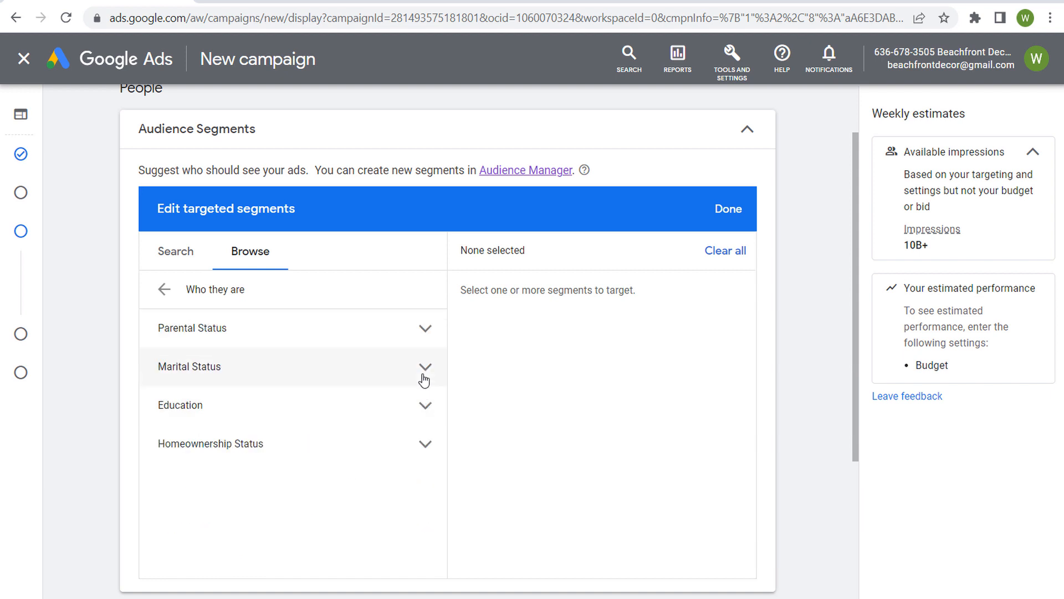
left_click(423, 367)
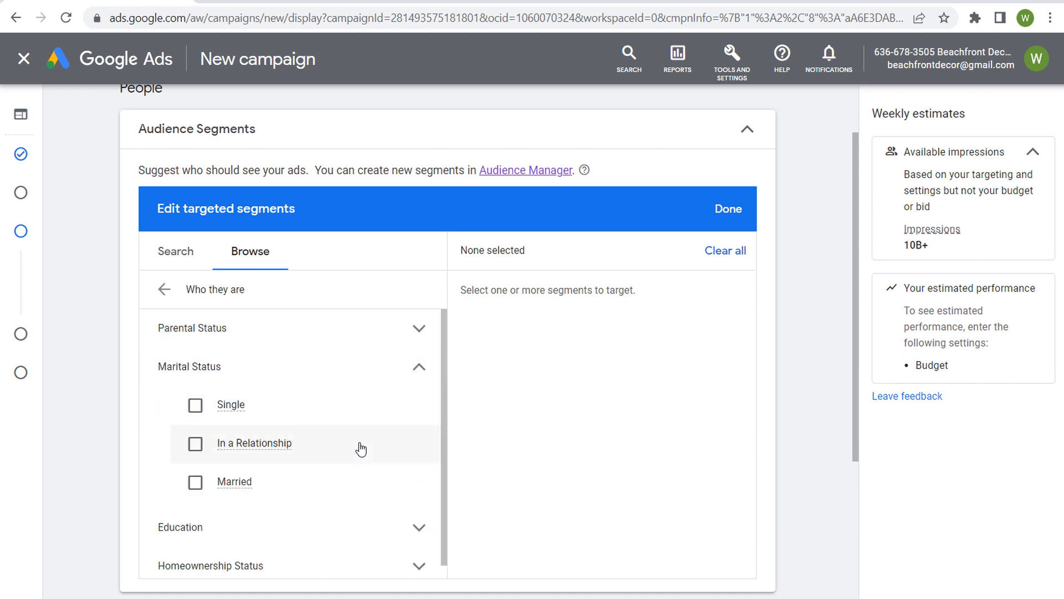
left_click(419, 366)
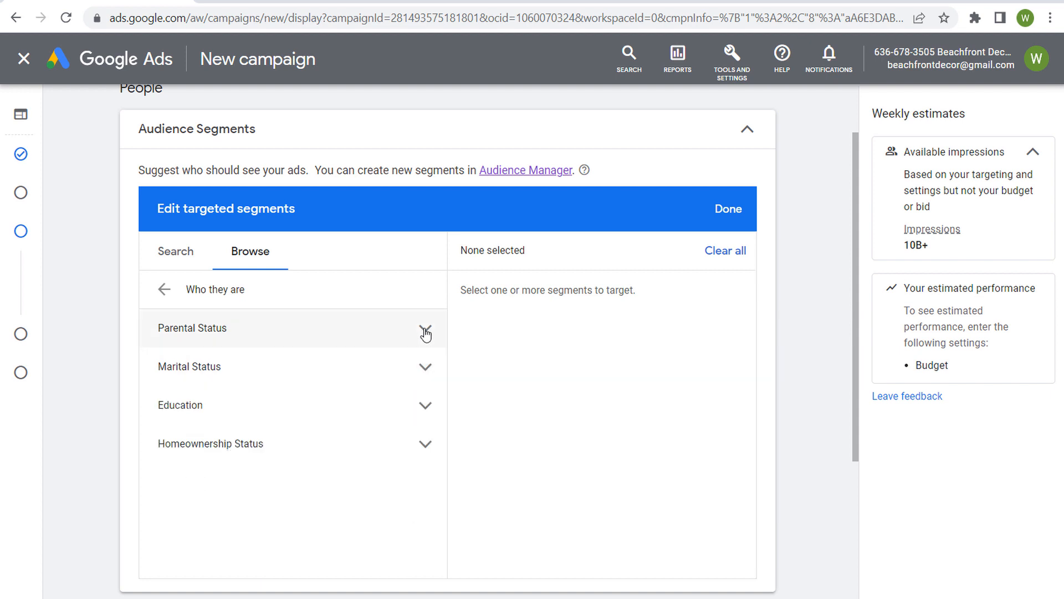
left_click(425, 328)
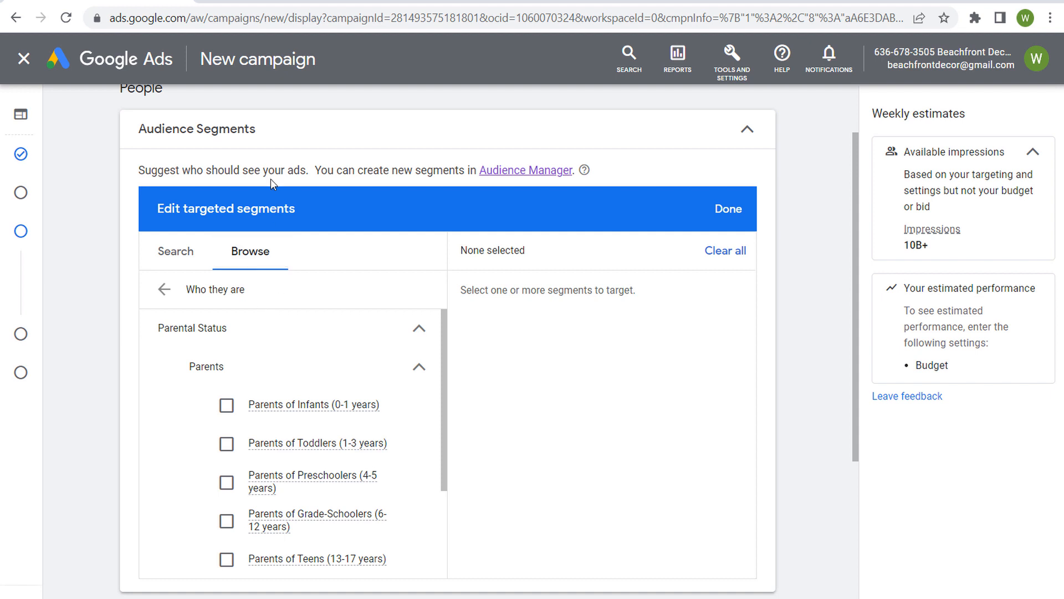
mouse_move(248, 315)
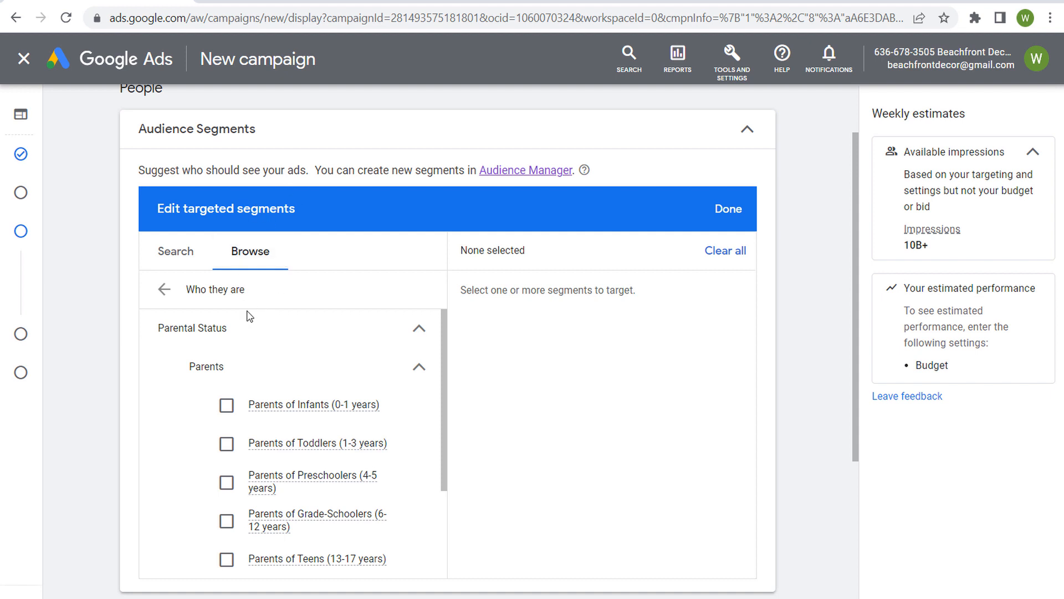
left_click(164, 289)
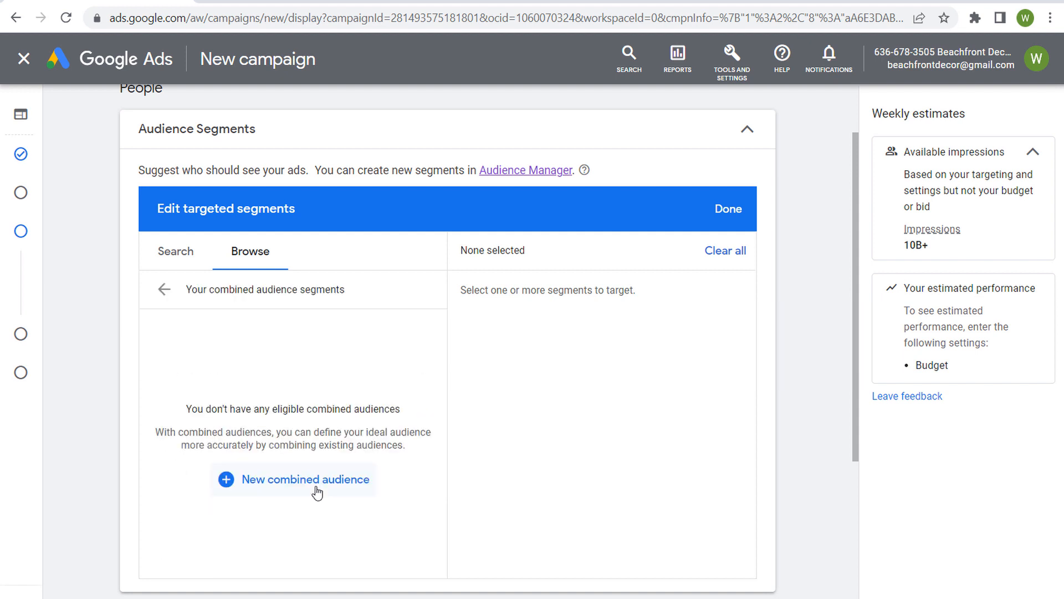
Create a new combined audience including Parental Status > Parents of Teens (13-17 years).
left_click(303, 479)
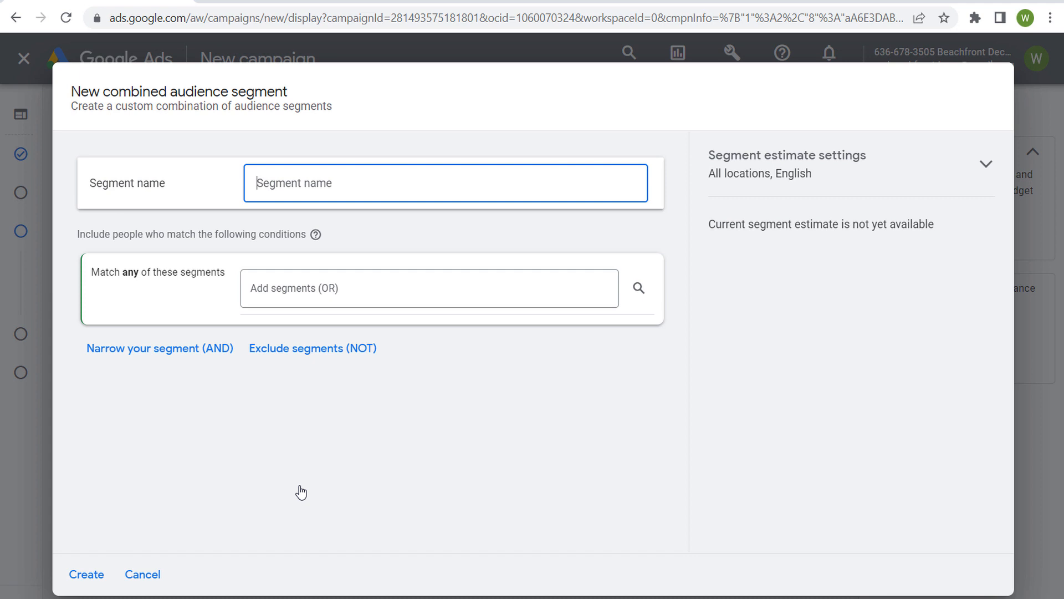
mouse_move(357, 183)
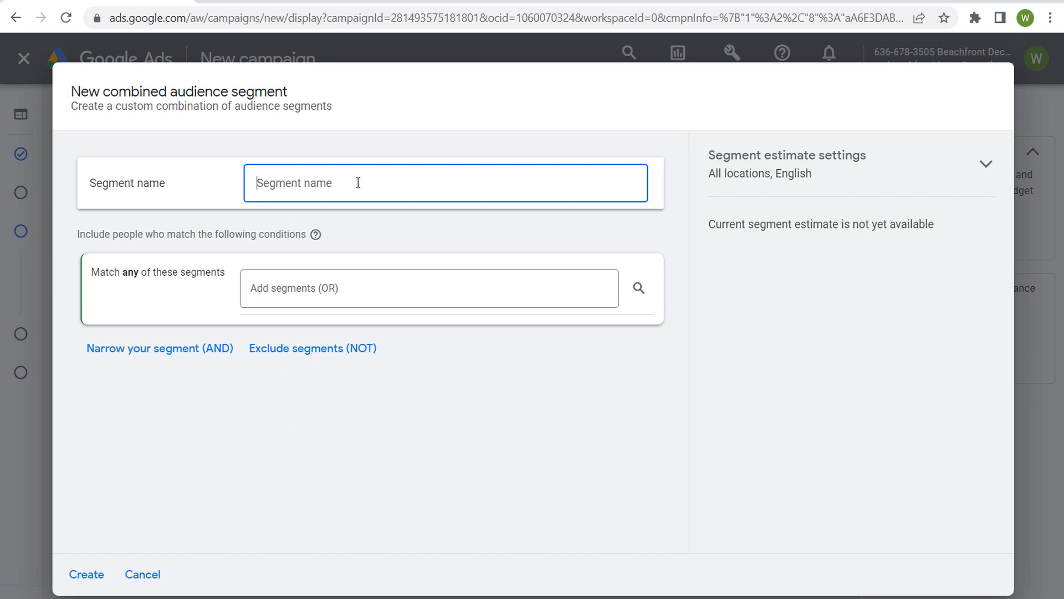
left_click(429, 288)
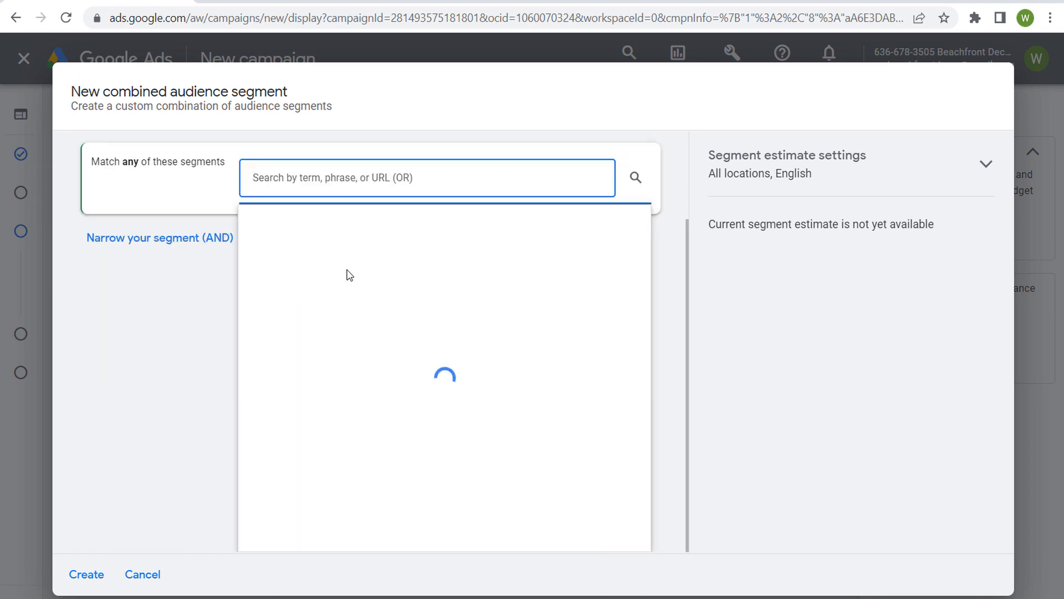
left_click(349, 224)
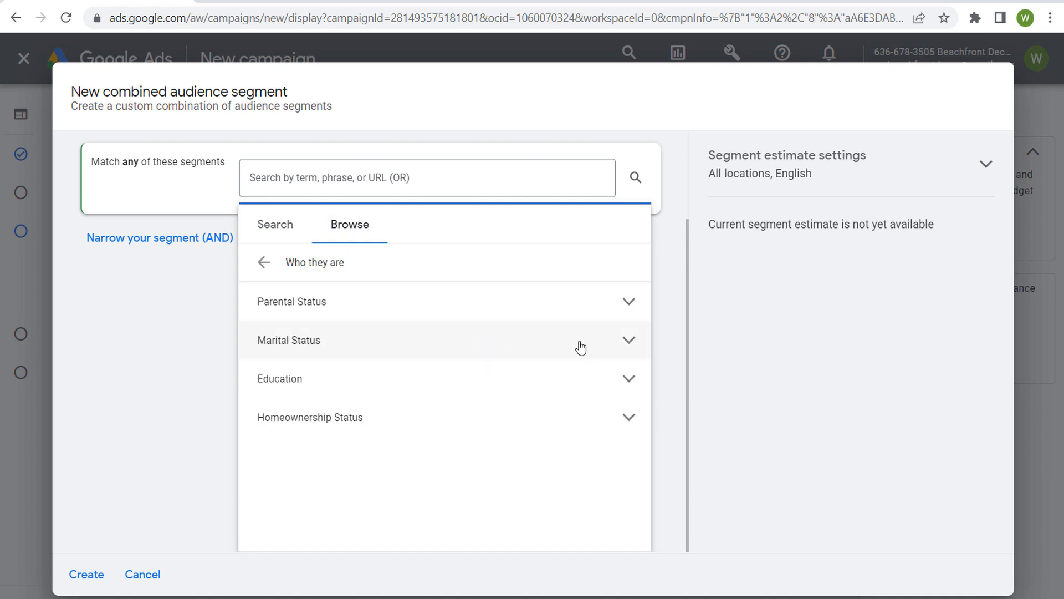
left_click(445, 302)
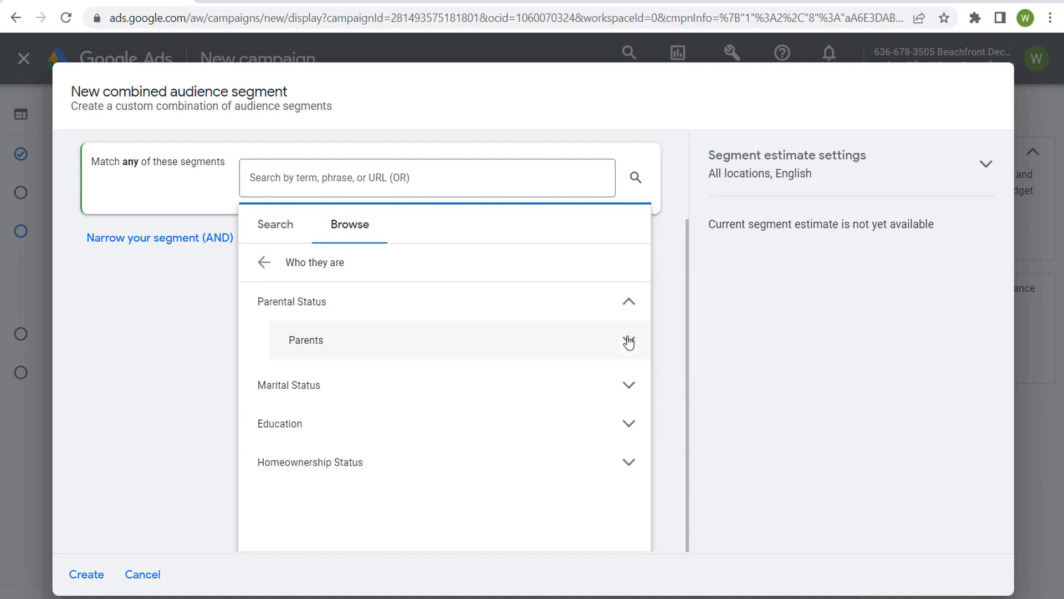
left_click(306, 340)
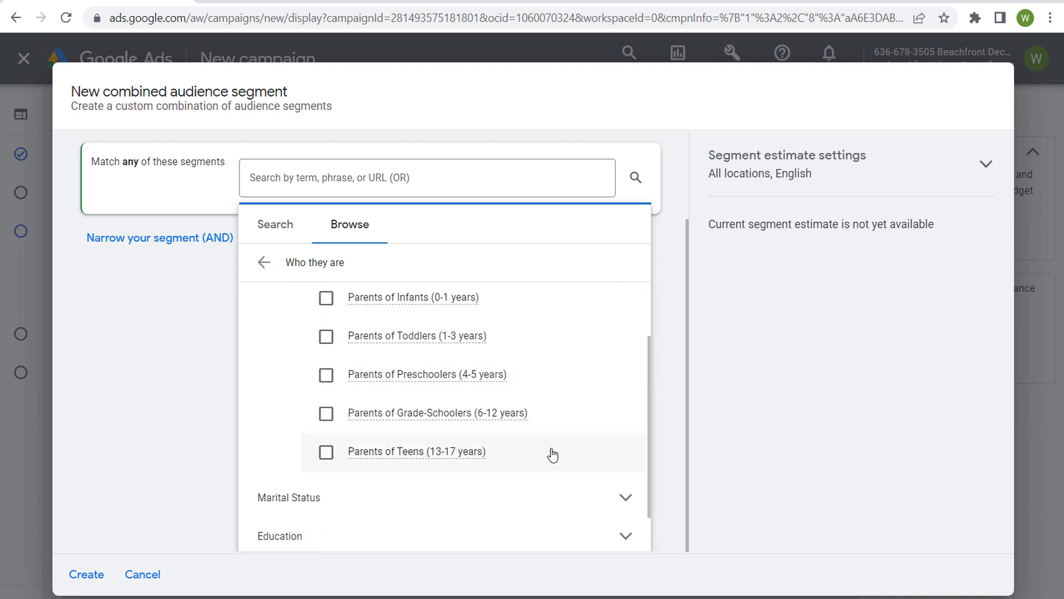
left_click(326, 452)
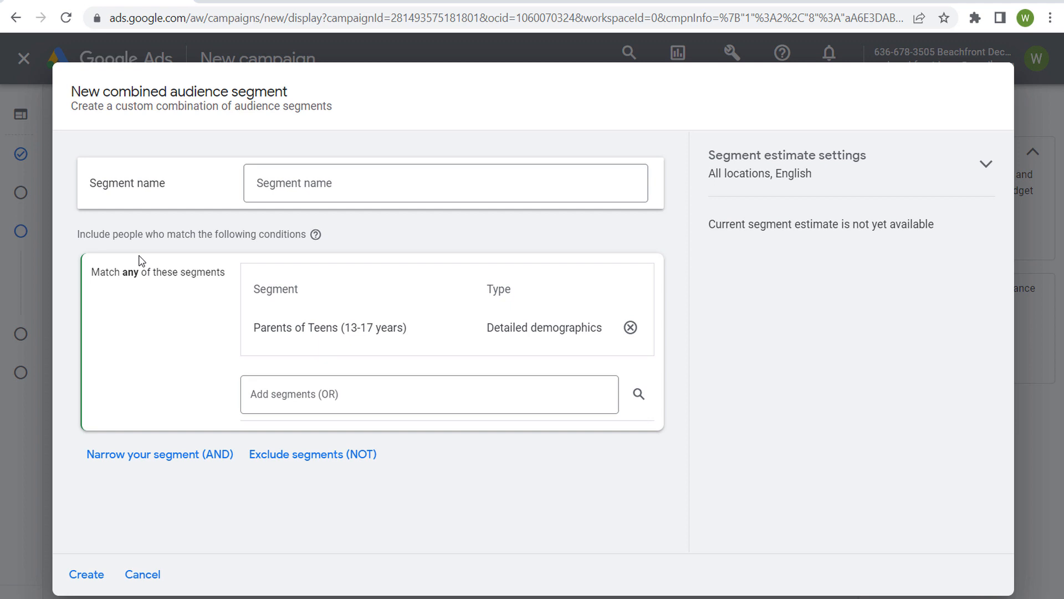
Add a 'Narrow your segment' AND group and browse 'How they have interacted with your business'.
left_click(429, 393)
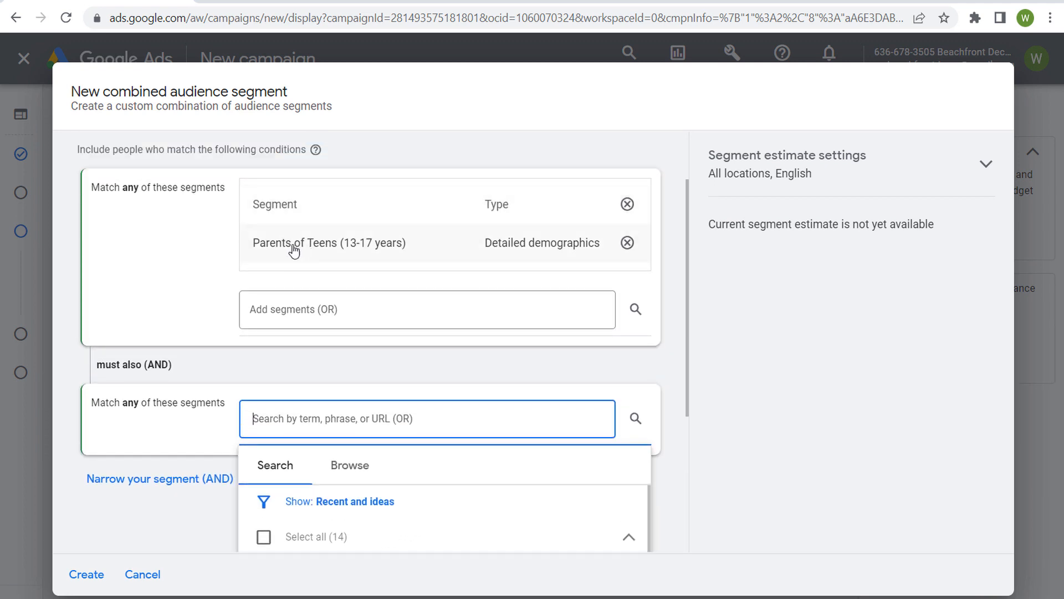
mouse_move(409, 249)
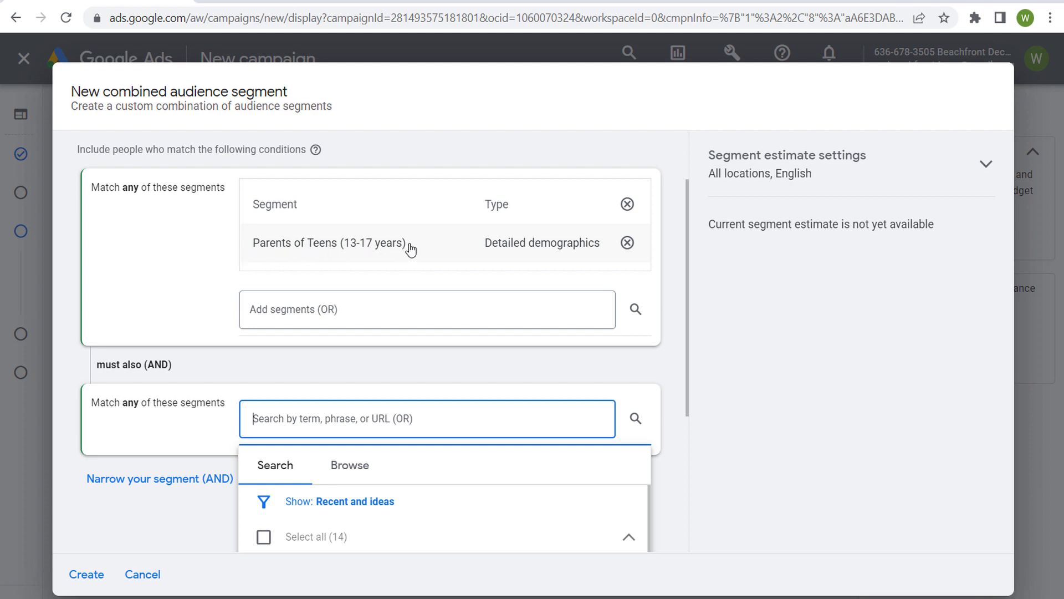
scroll("down", 3)
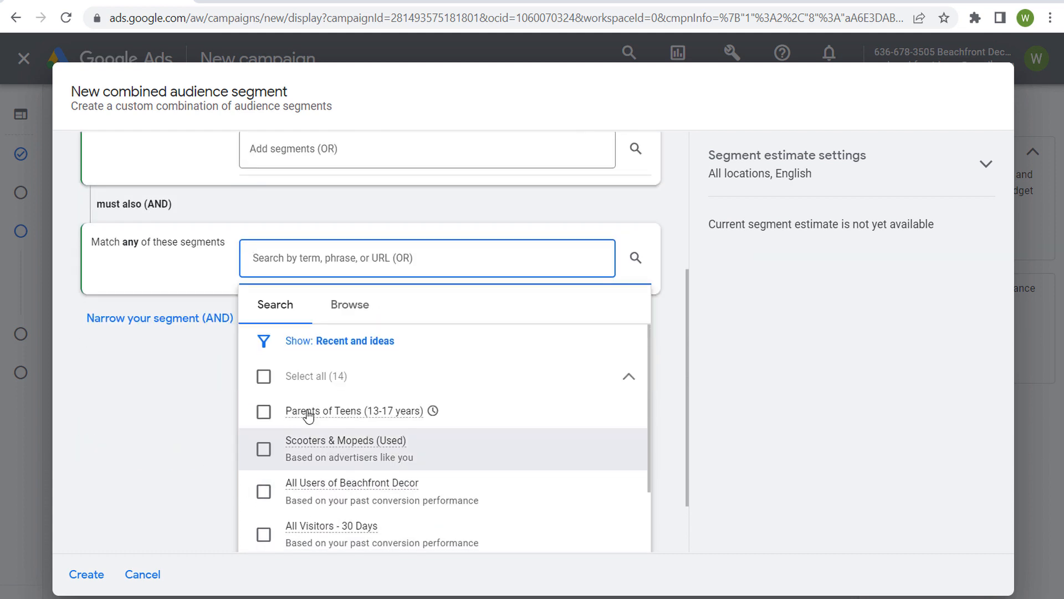
left_click(350, 304)
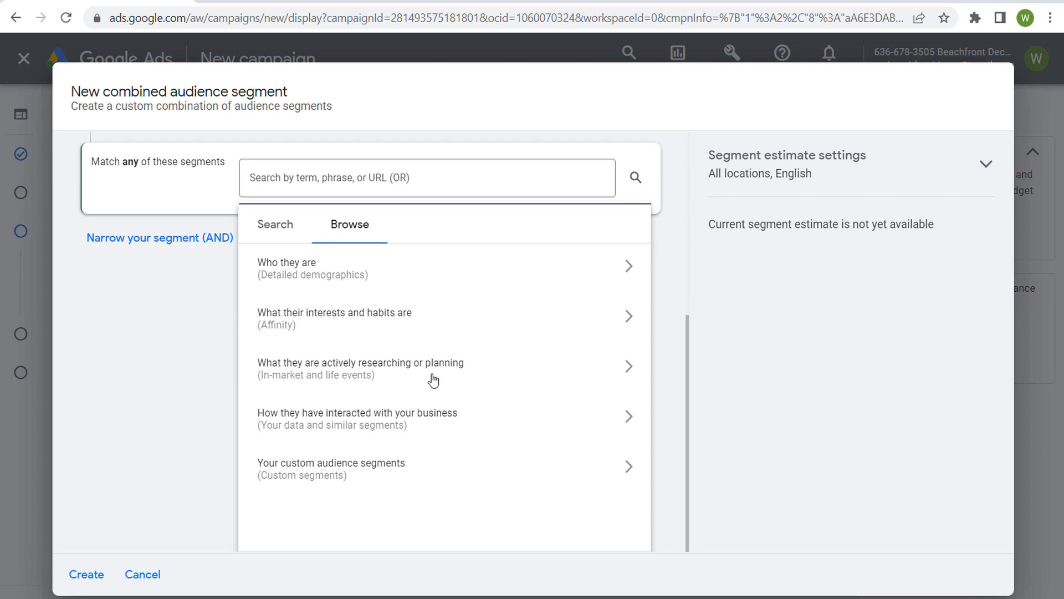
left_click(360, 368)
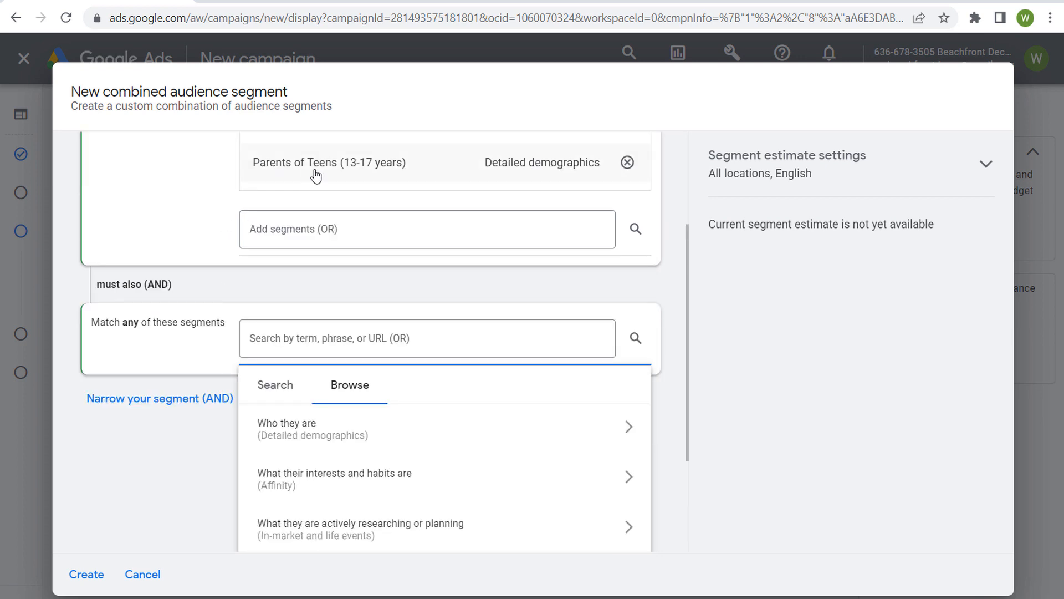
scroll("down", 3)
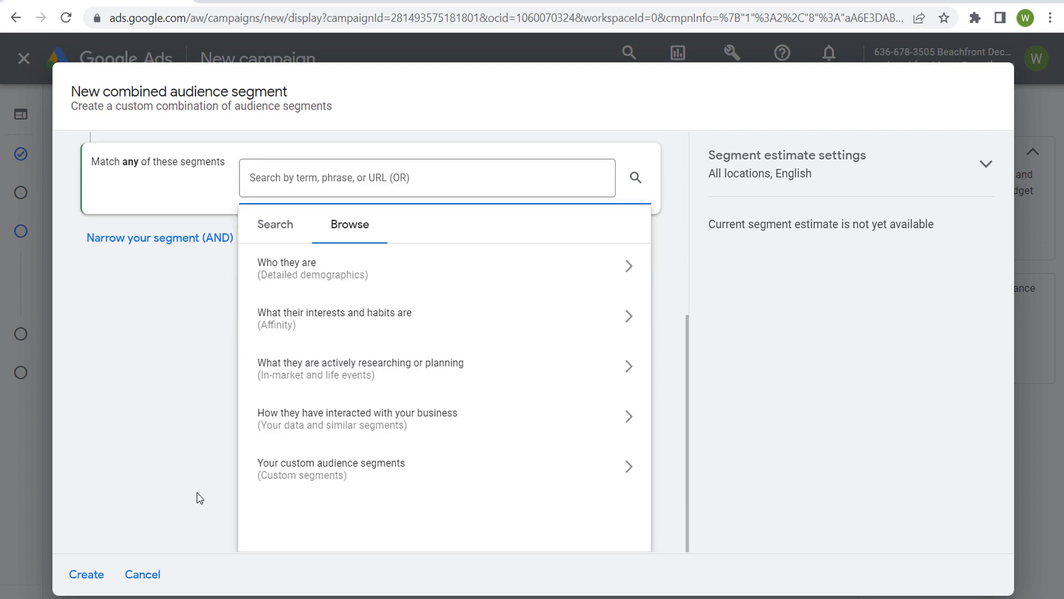
mouse_move(326, 466)
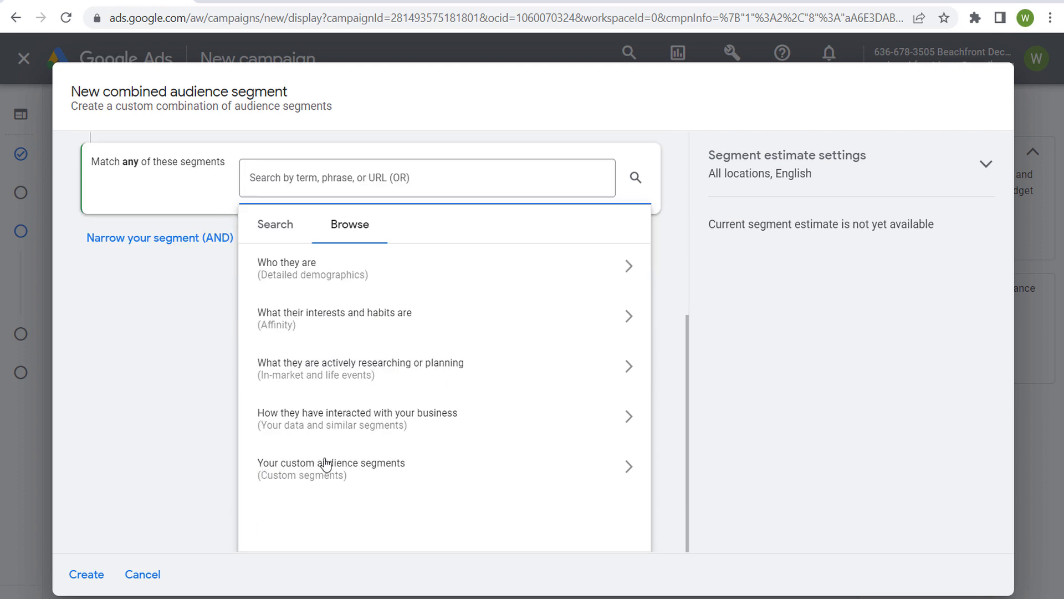
mouse_move(504, 477)
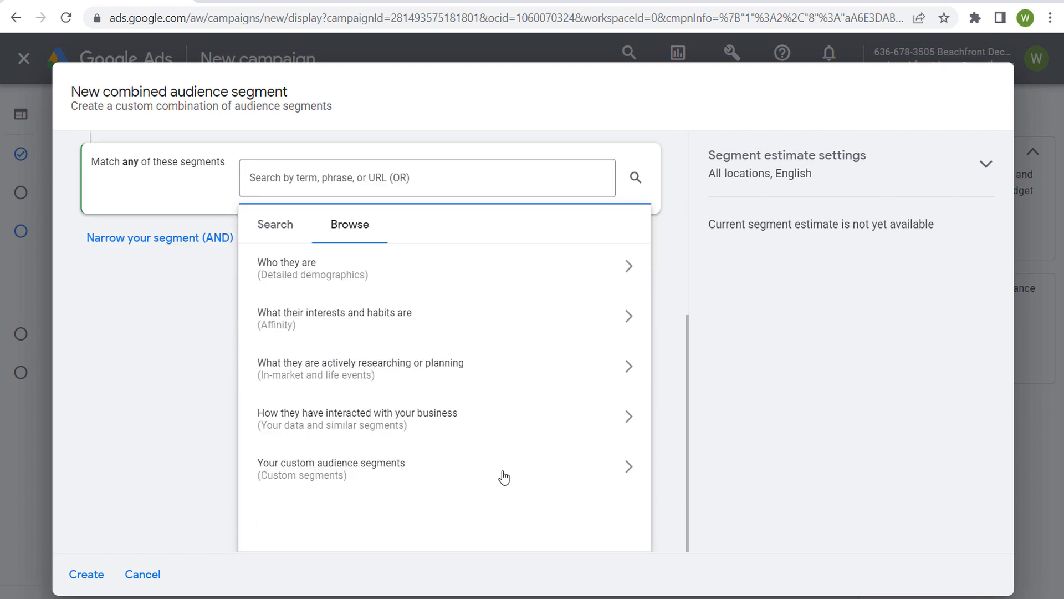
mouse_move(288, 433)
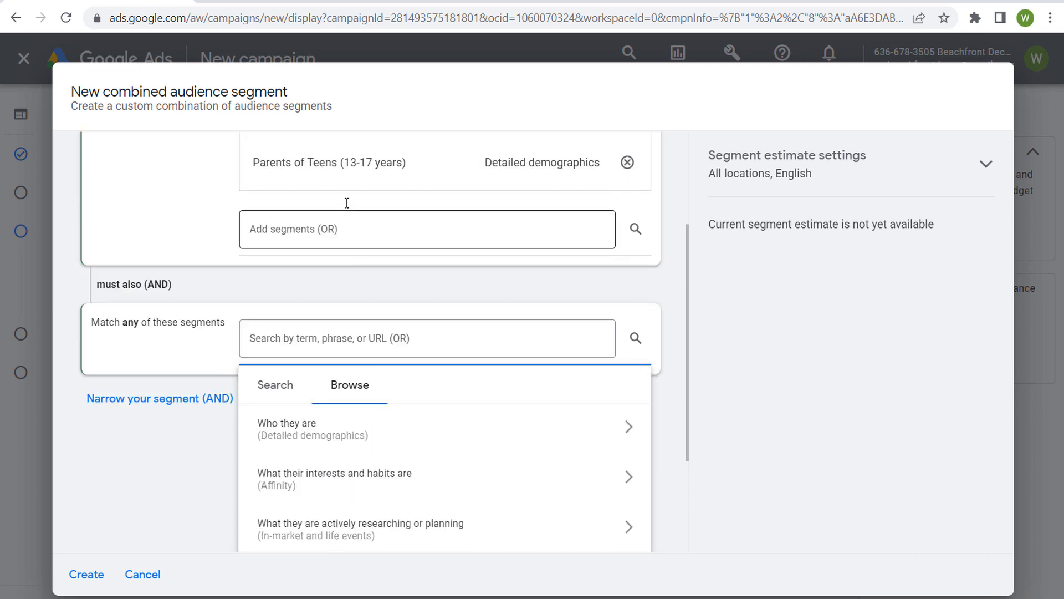
mouse_move(352, 187)
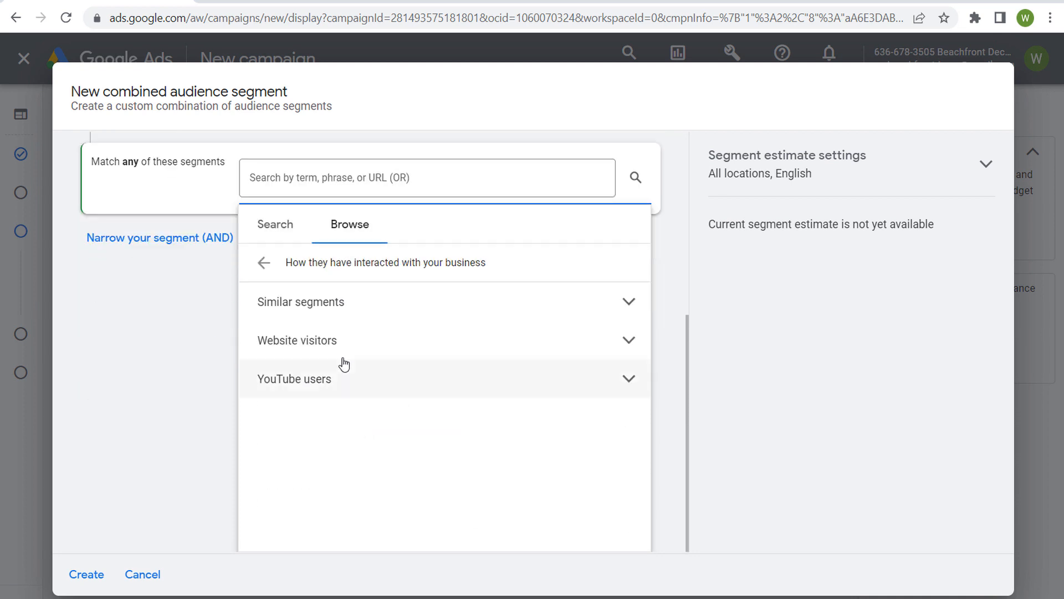
mouse_move(387, 288)
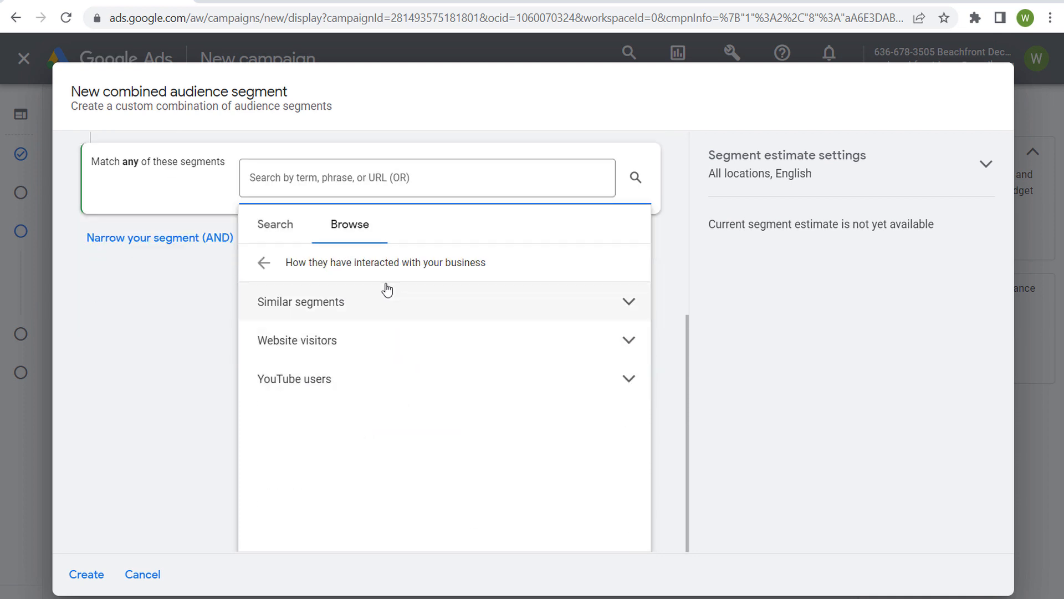
mouse_move(422, 249)
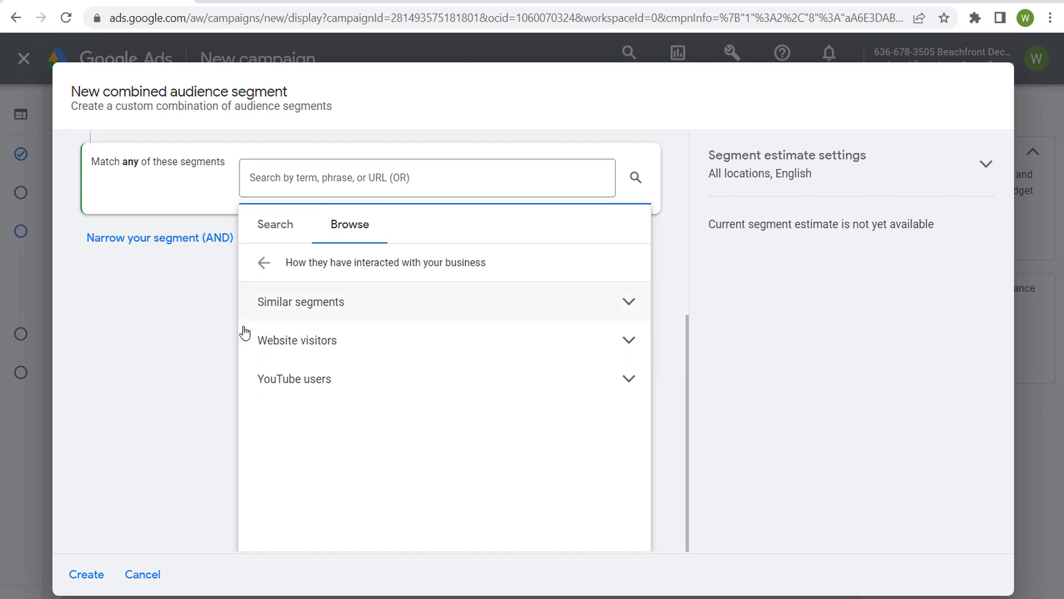
Return the second group to its top-level segment categories, keeping Parents of Teens.
left_click(264, 263)
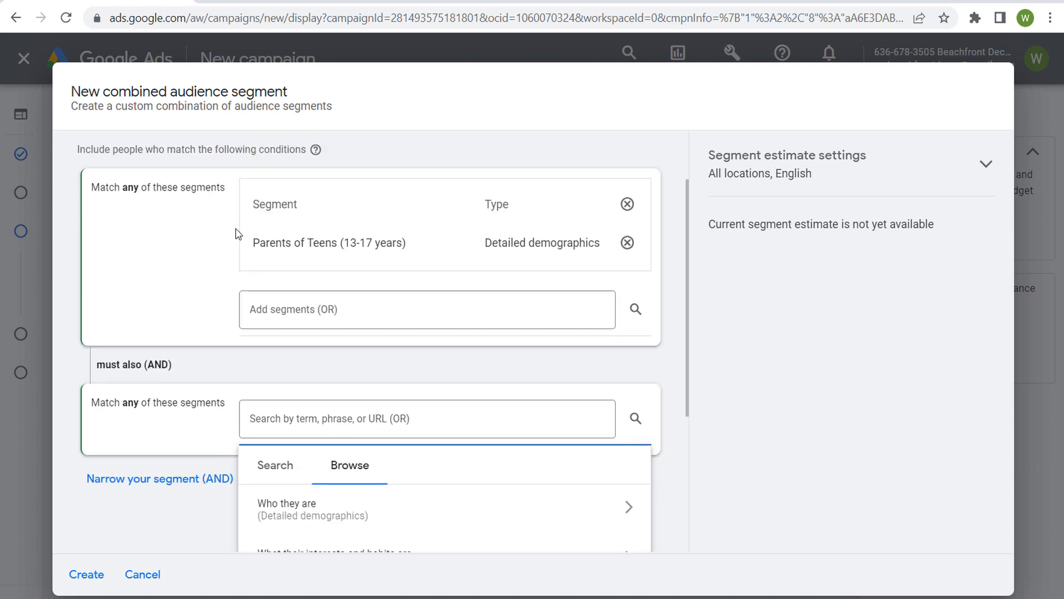
mouse_move(260, 249)
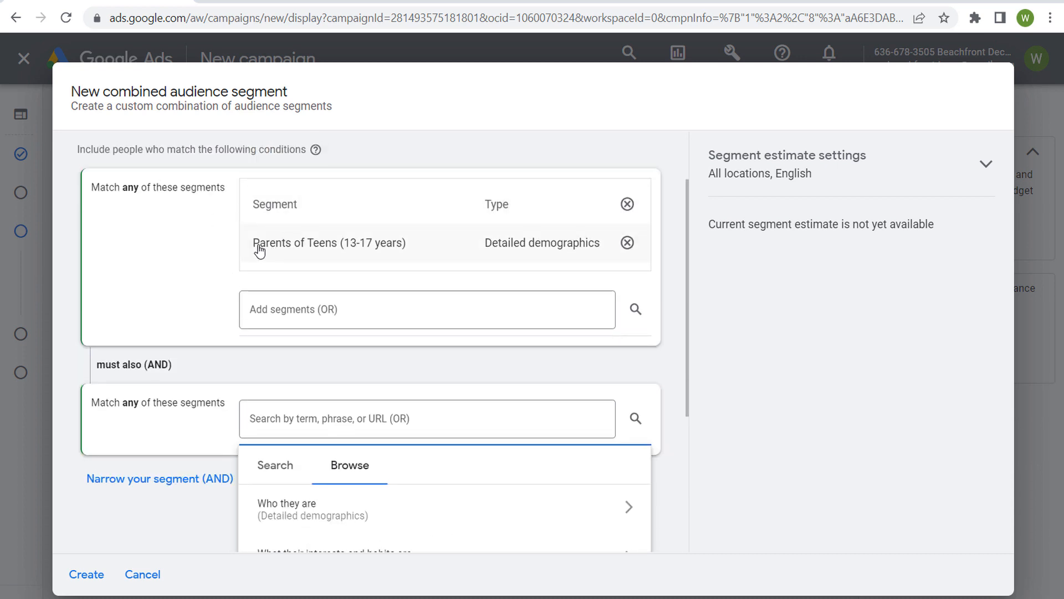
mouse_move(518, 257)
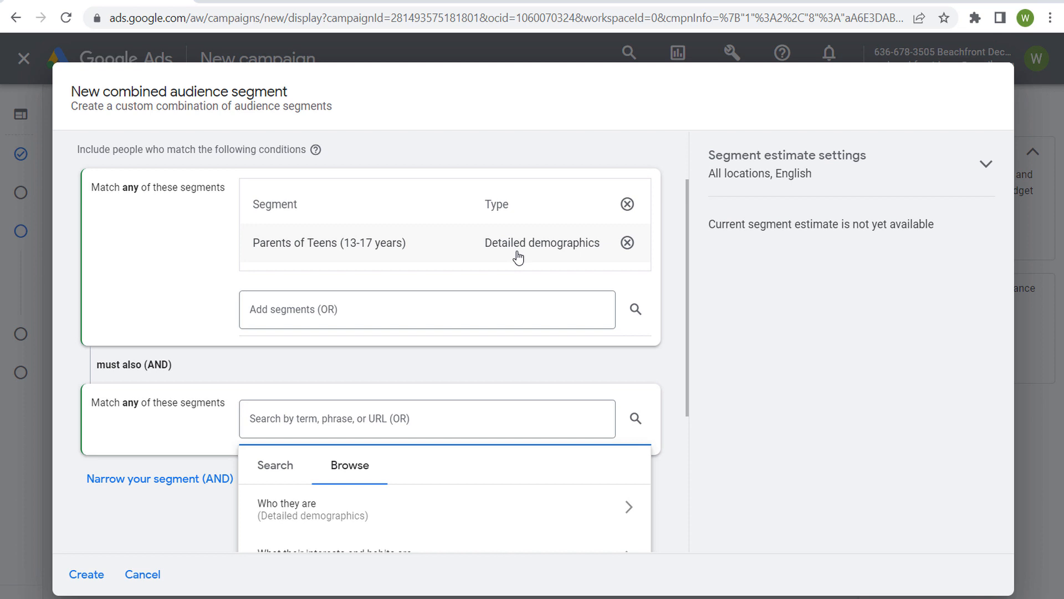
mouse_move(294, 251)
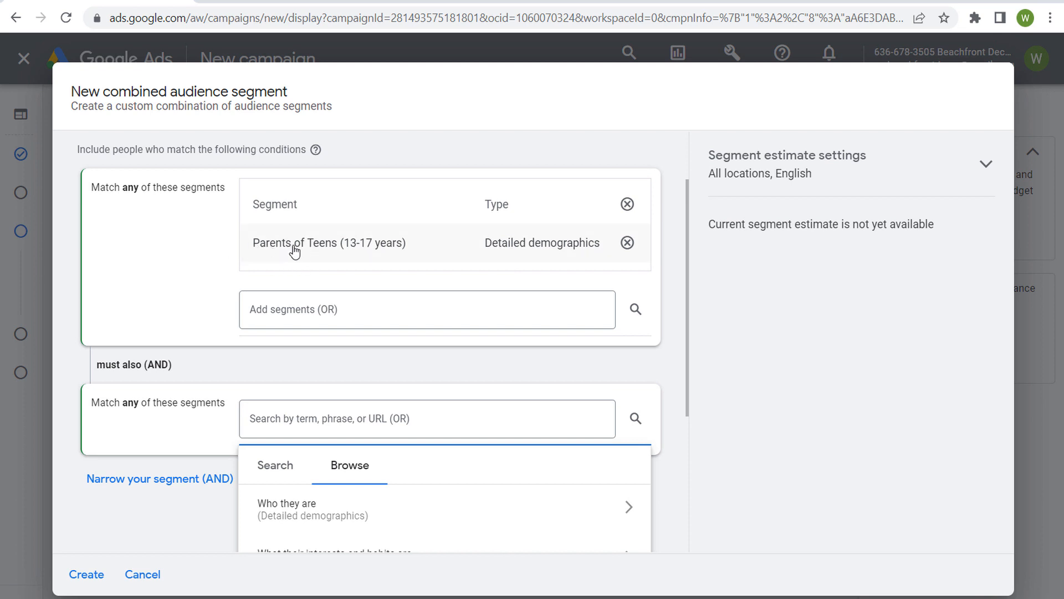
mouse_move(202, 282)
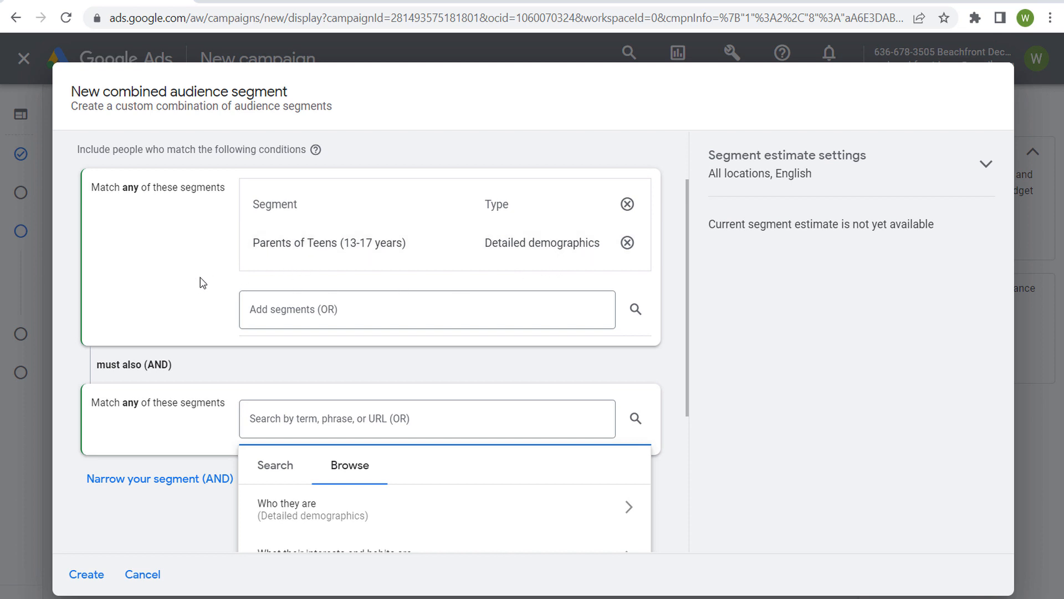
scroll("down", 3)
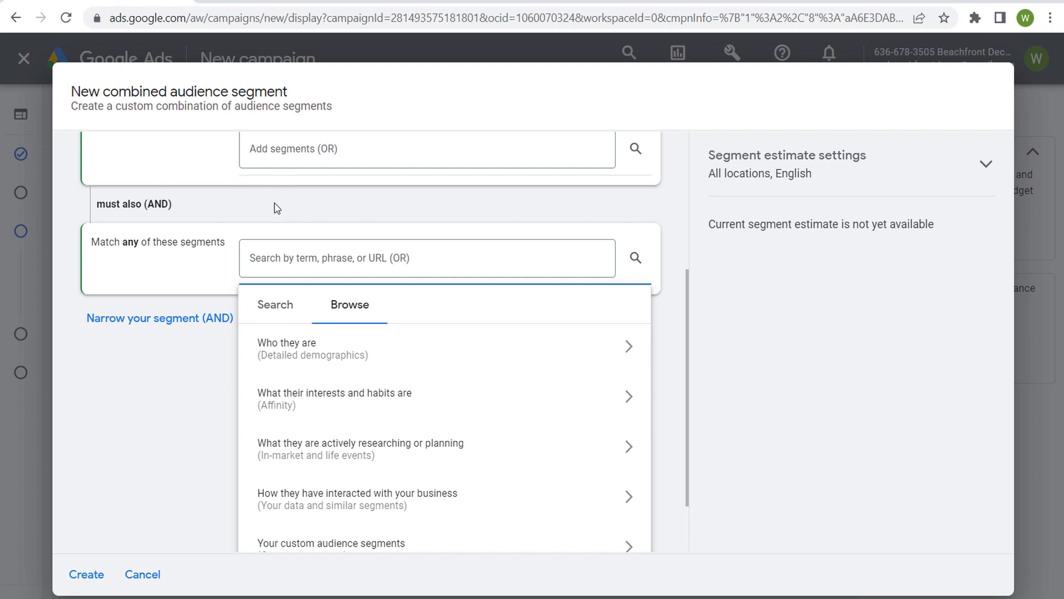
mouse_move(209, 291)
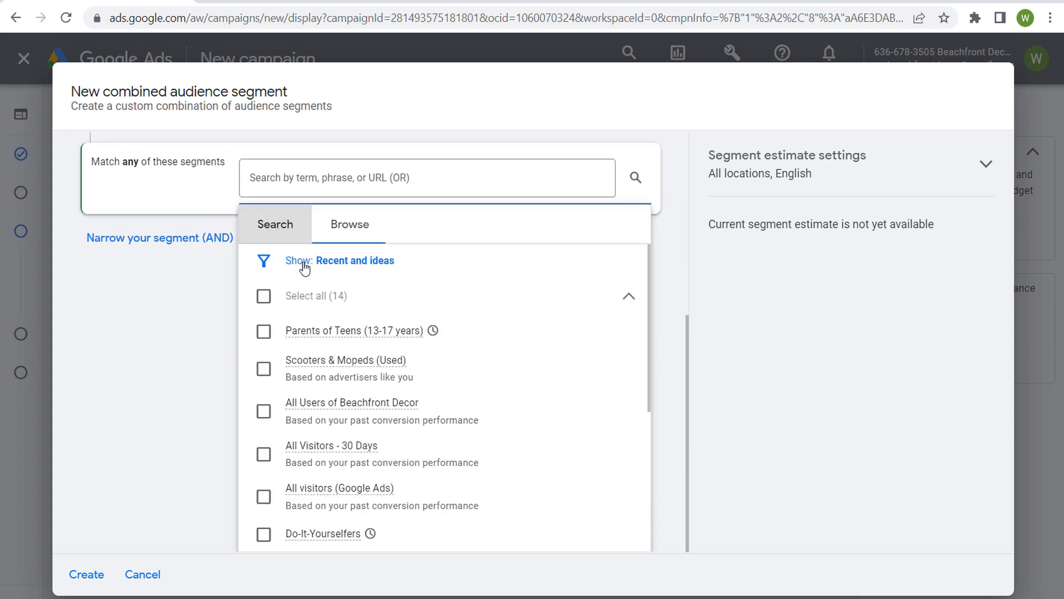
Search 'laptops' and add Computers, Laptops & Notebooks, Desktop Computers, and Tablets & Ultraportable Devices.
type("laptops")
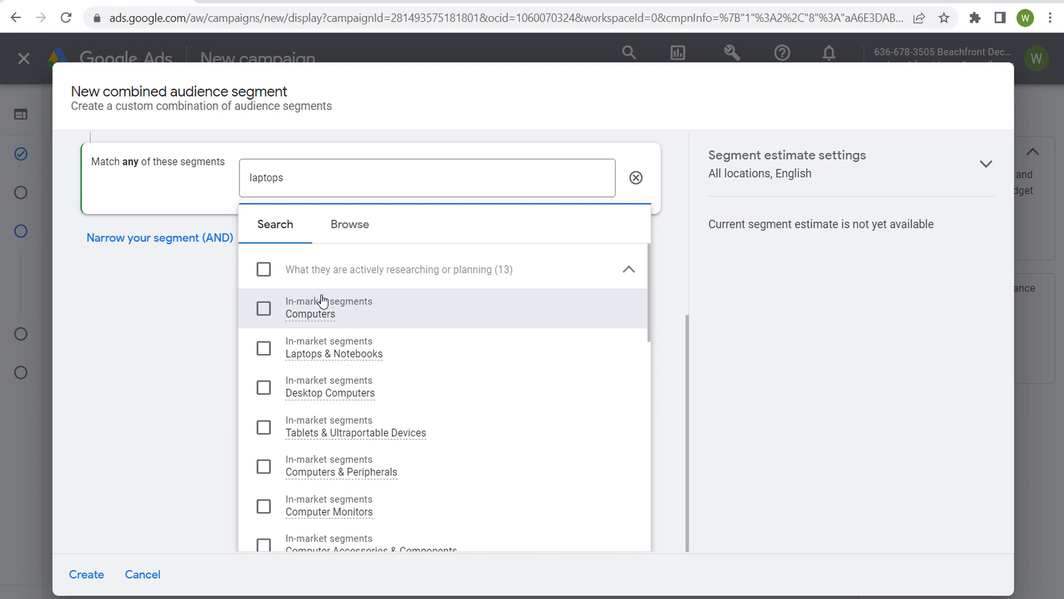
left_click(263, 308)
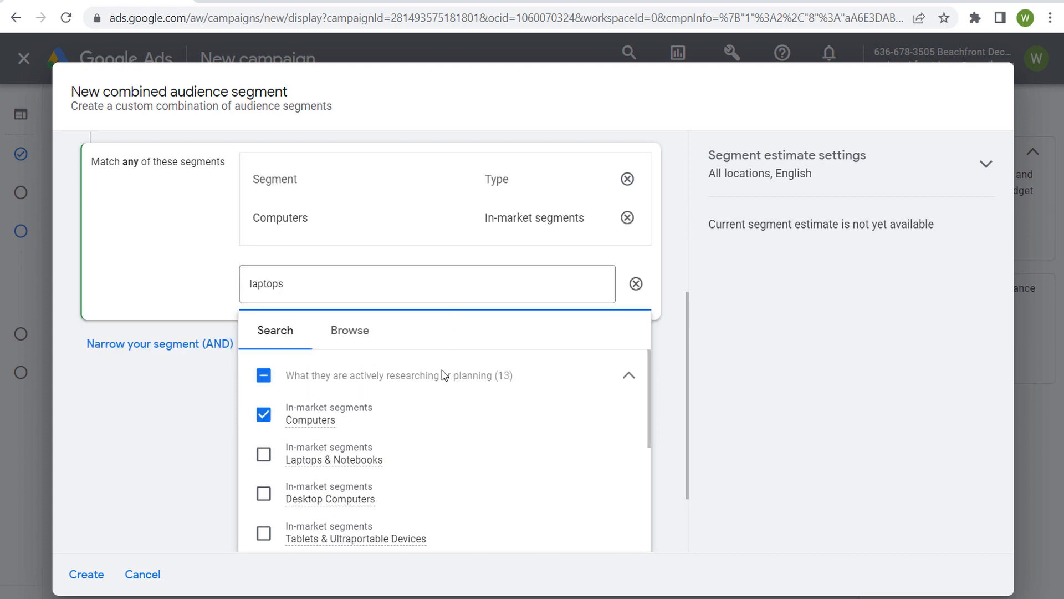
left_click(263, 454)
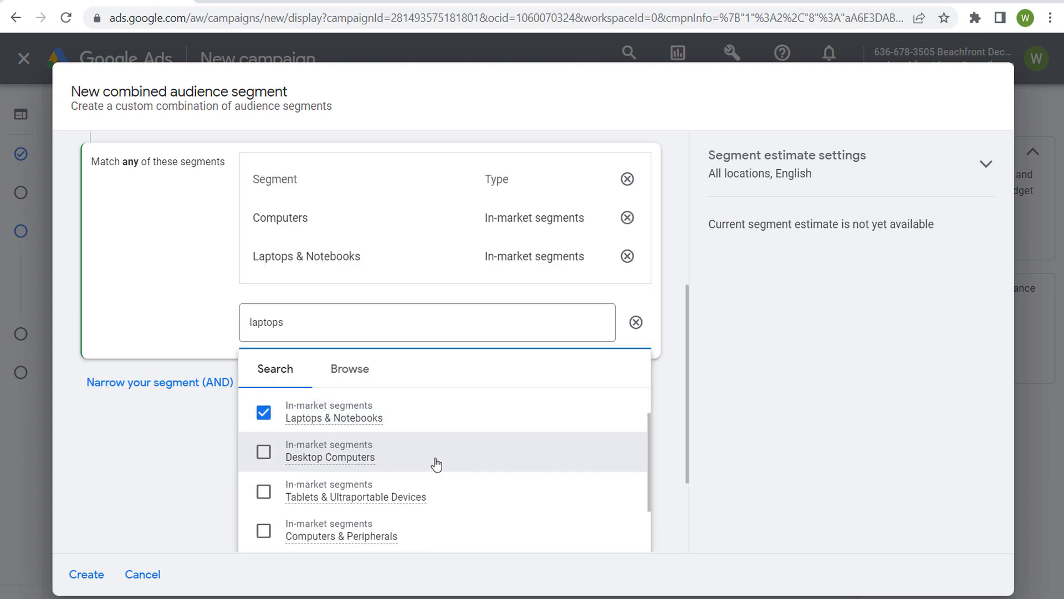
left_click(263, 451)
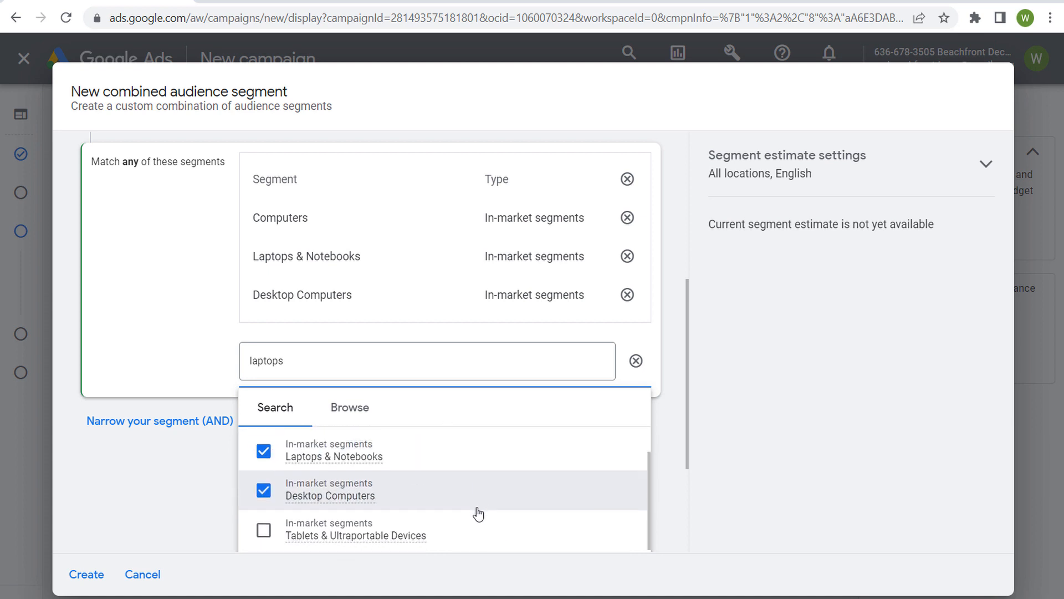
left_click(263, 530)
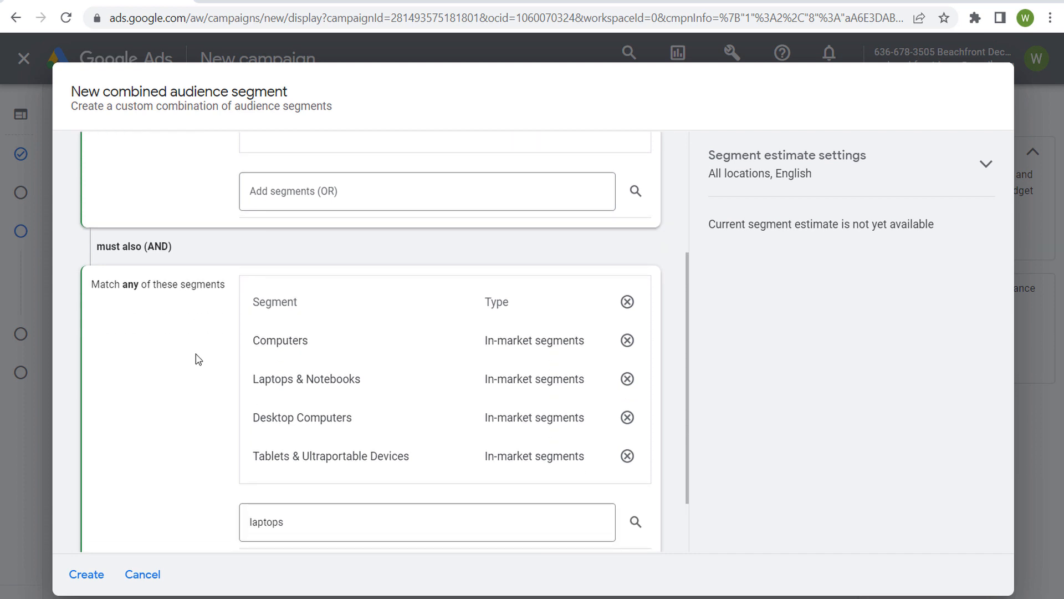
mouse_move(197, 298)
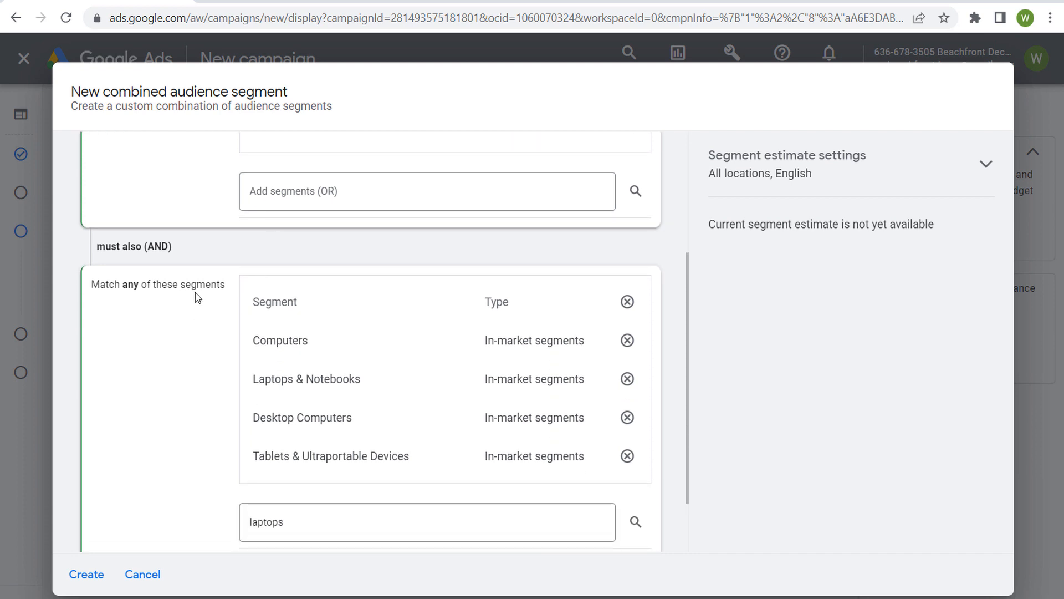
Cancel the combined audience segment dialog without saving it.
scroll("up", 3)
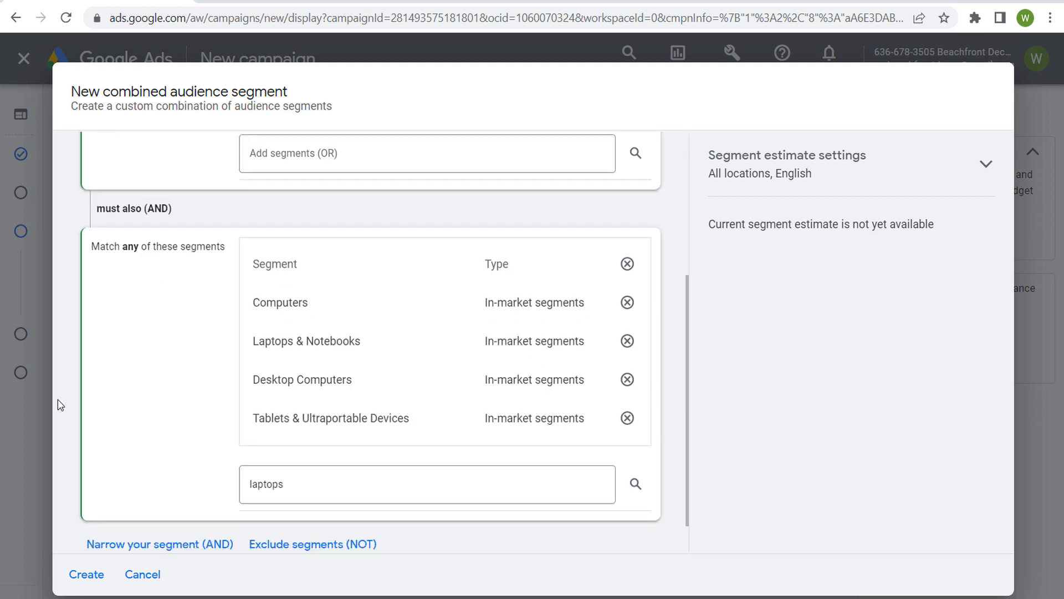
mouse_move(142, 574)
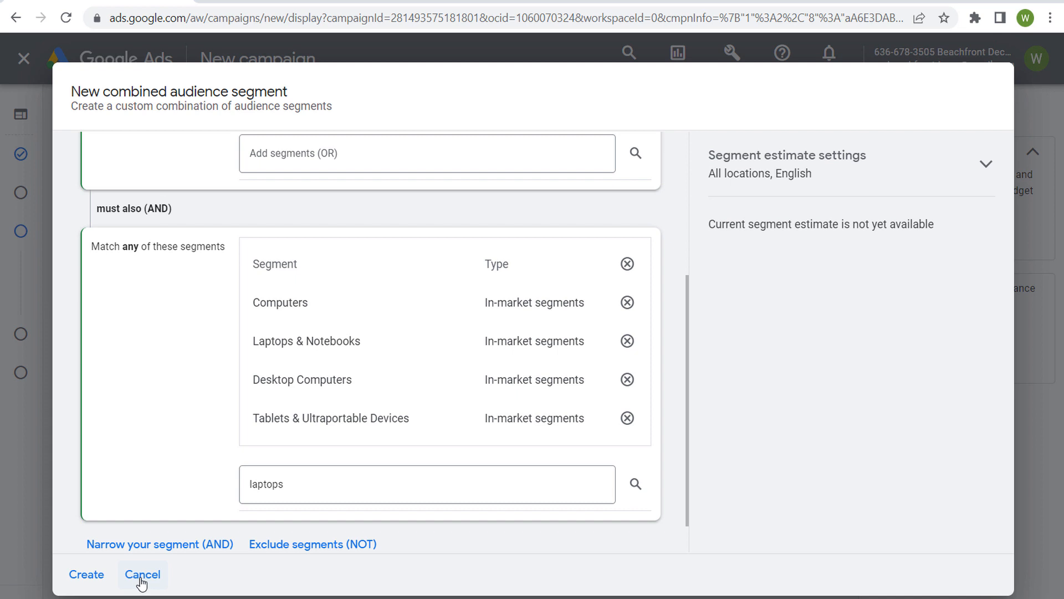
left_click(142, 574)
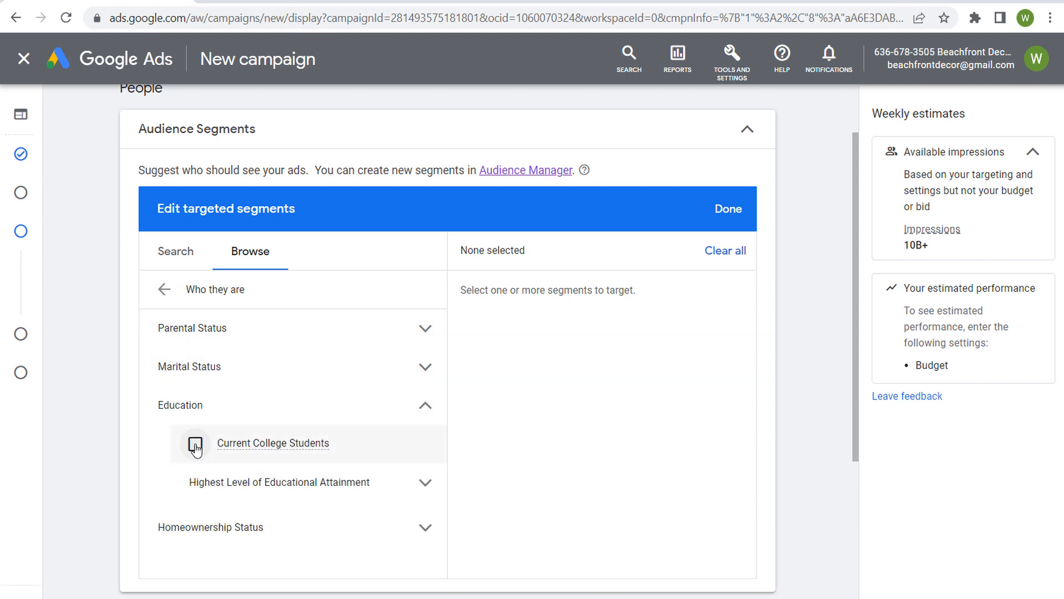
Tick Education > Current College Students and save the targeted segments with Done.
left_click(194, 443)
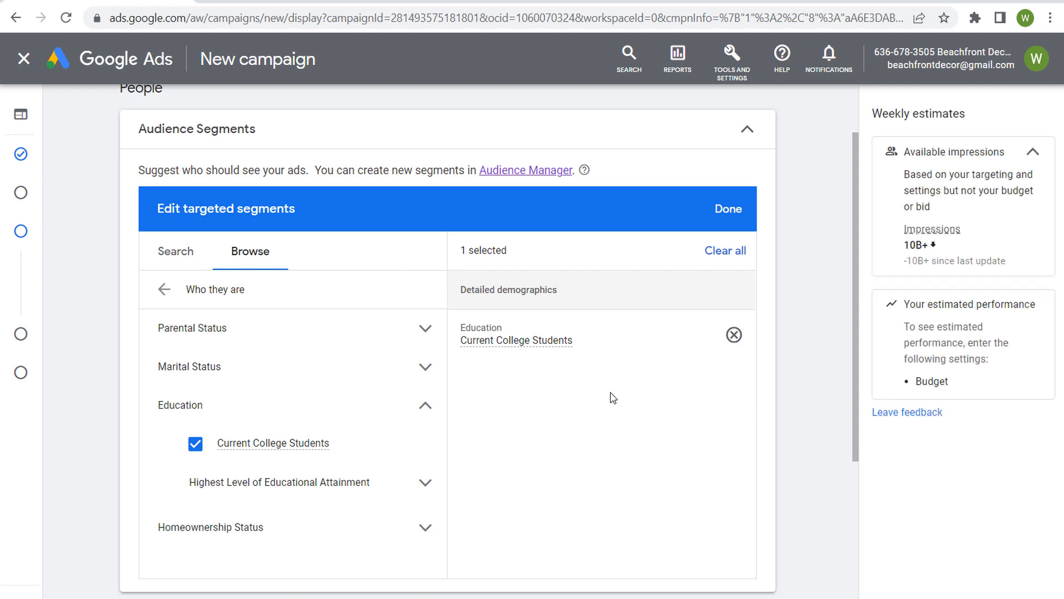
mouse_move(486, 348)
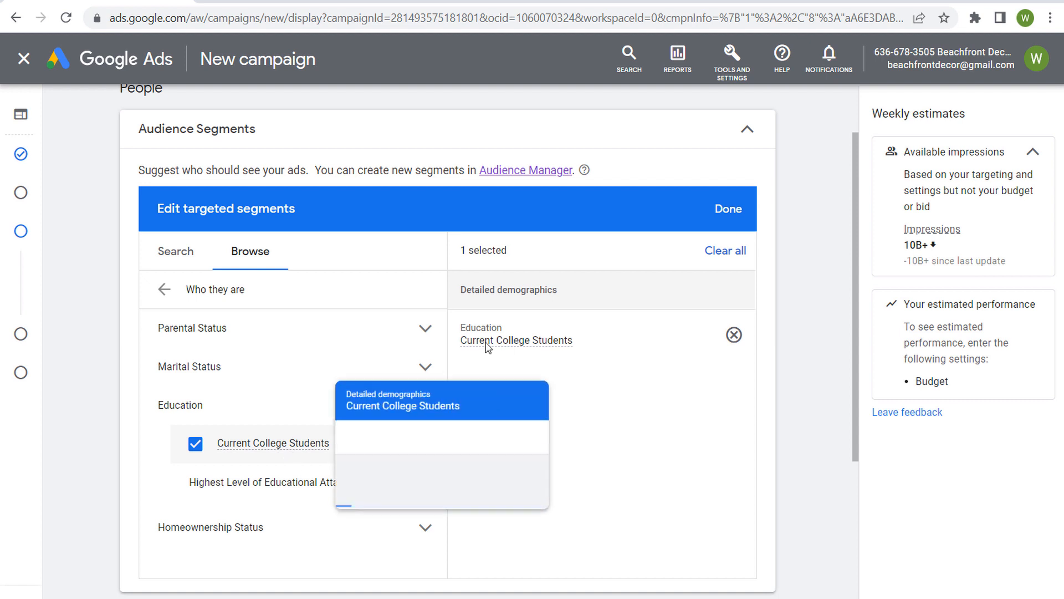
left_click(727, 209)
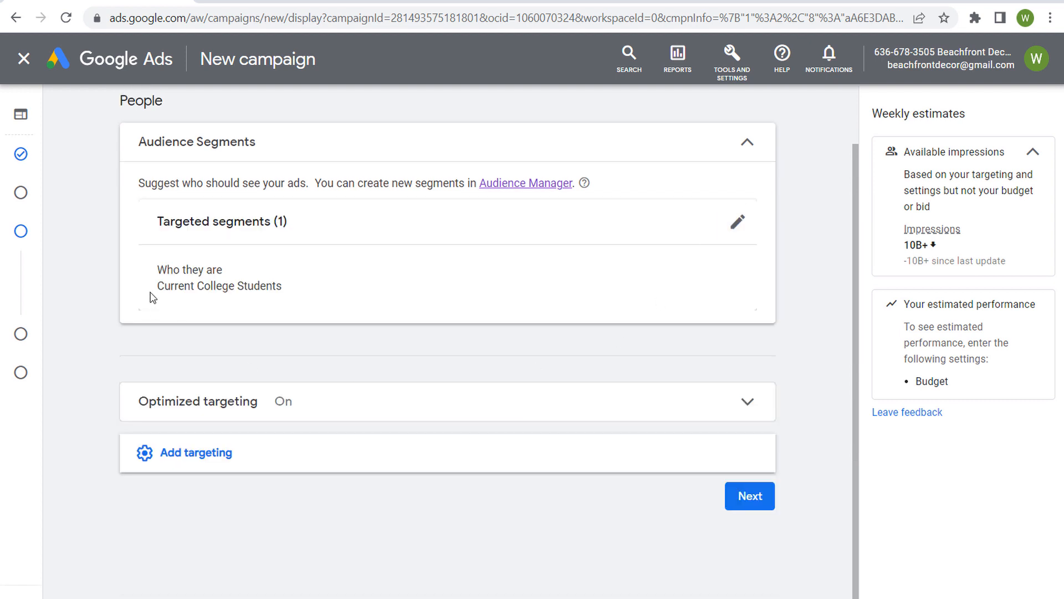
mouse_move(367, 324)
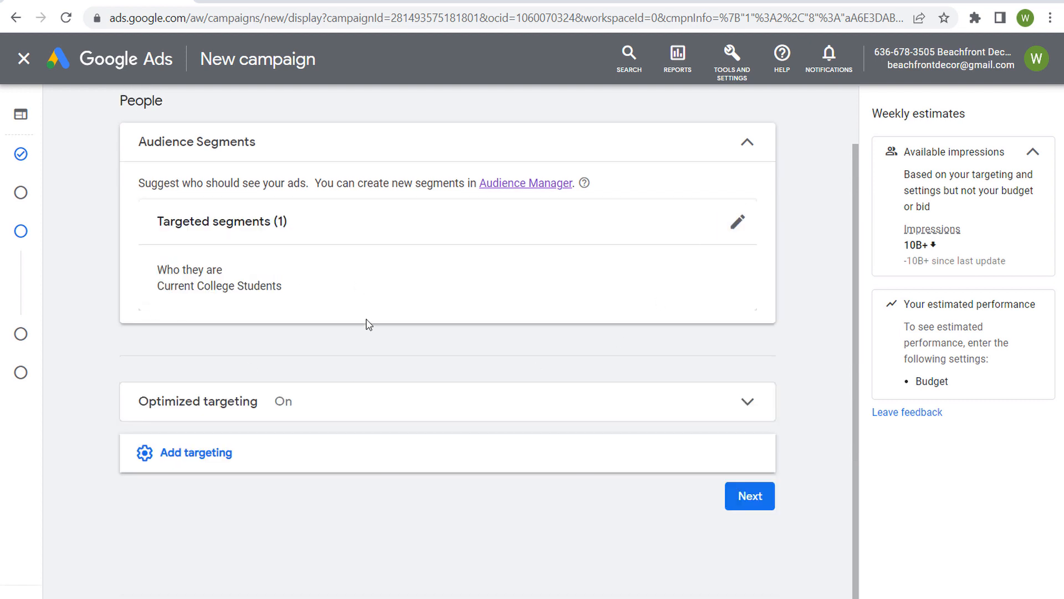
mouse_move(364, 321)
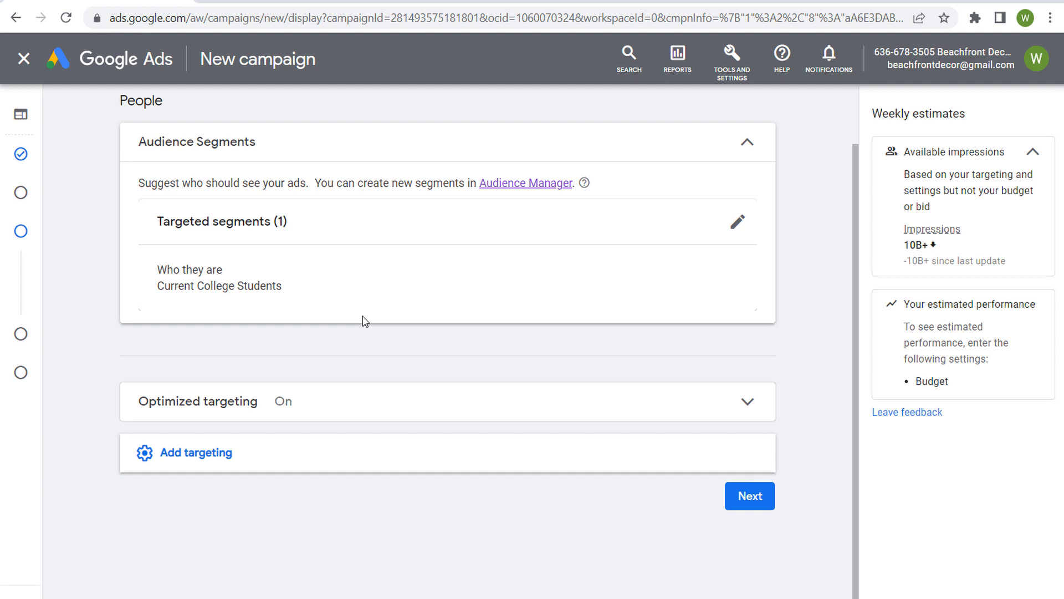
mouse_move(349, 291)
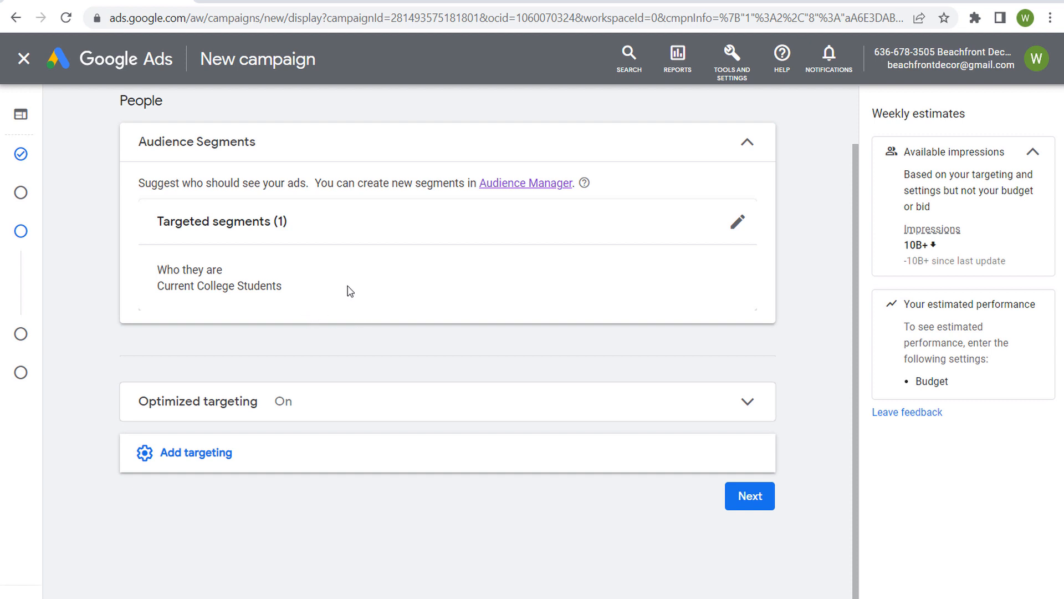
mouse_move(496, 283)
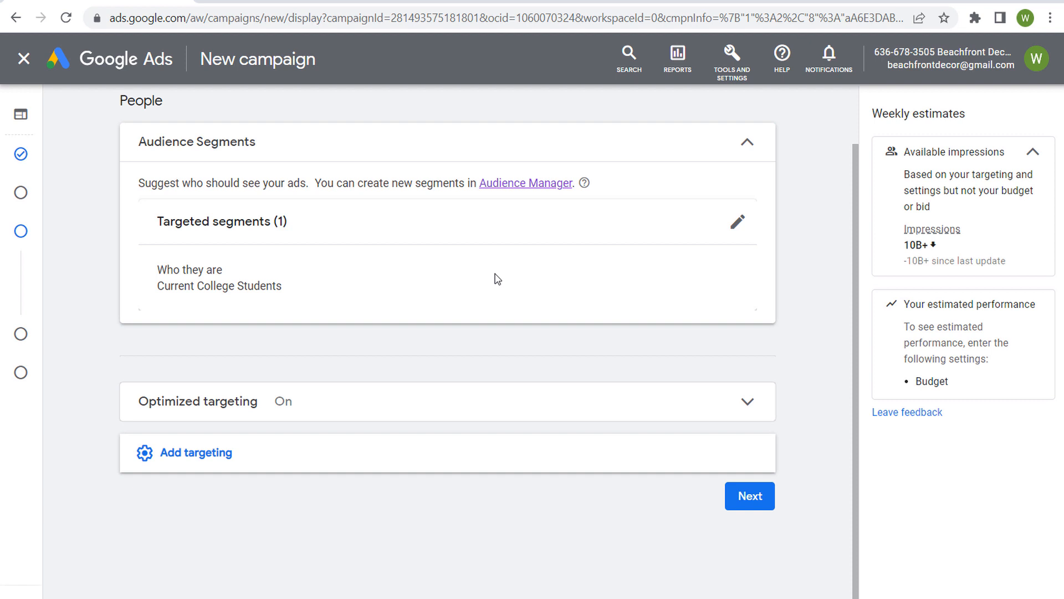
mouse_move(500, 276)
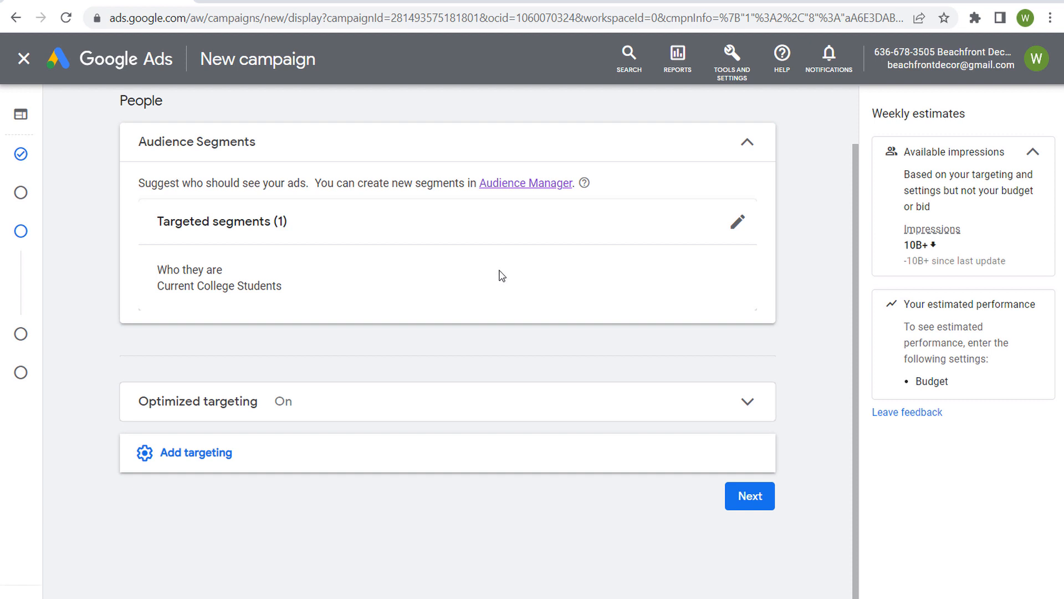
mouse_move(506, 279)
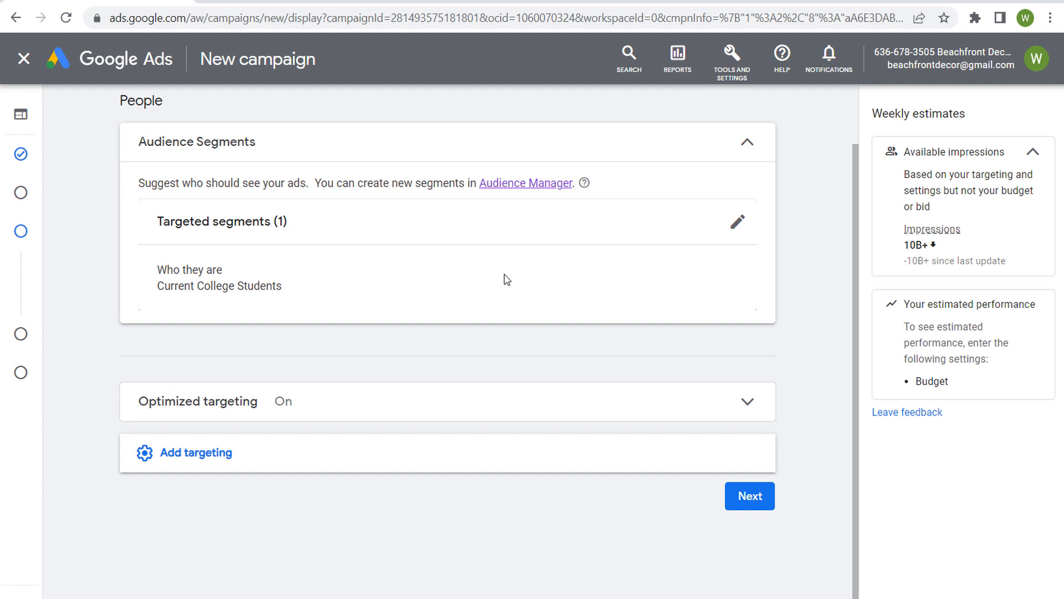
mouse_move(499, 236)
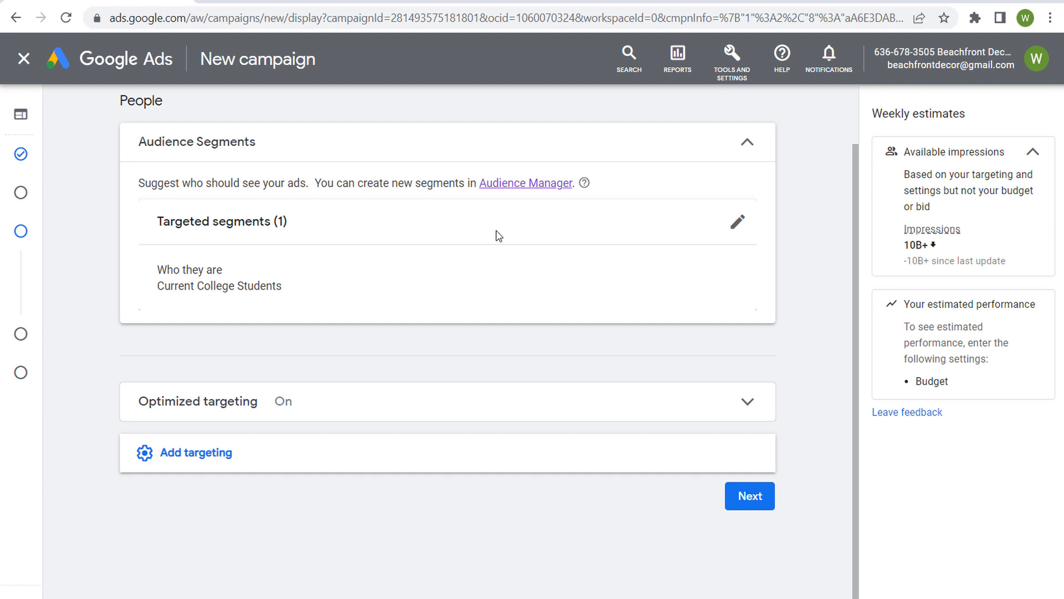